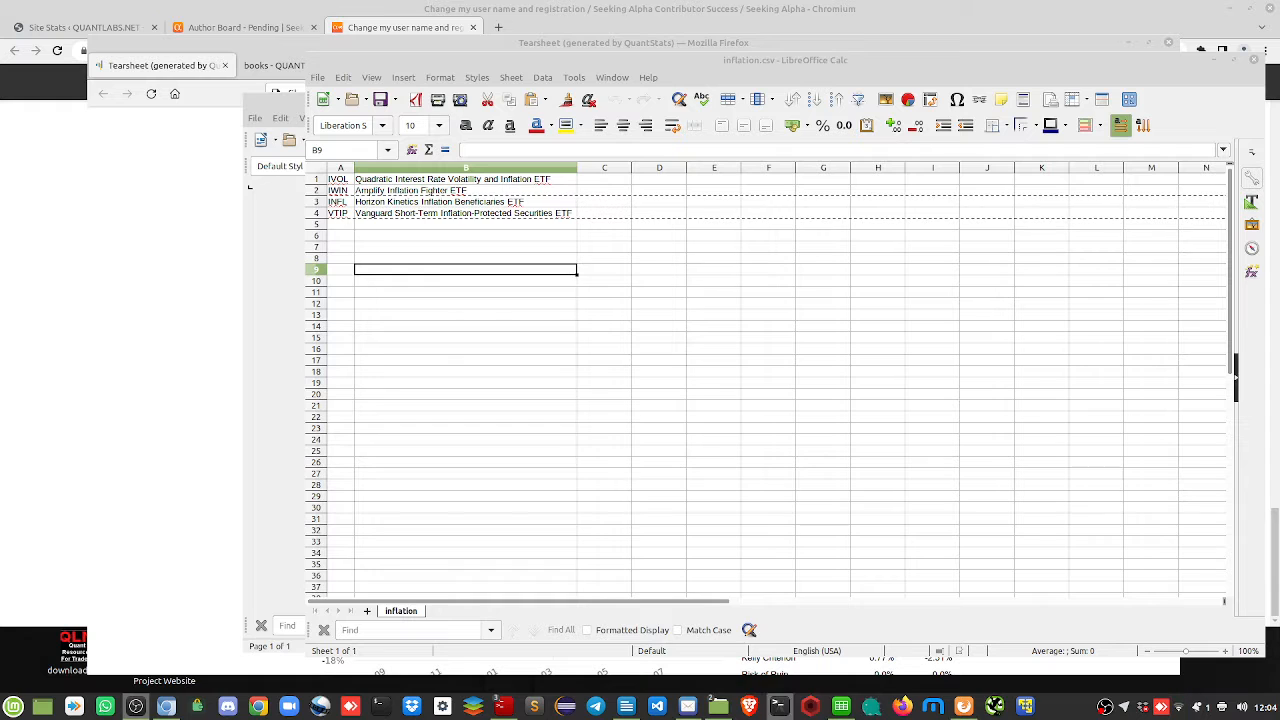
pyautogui.moveTo(165, 706)
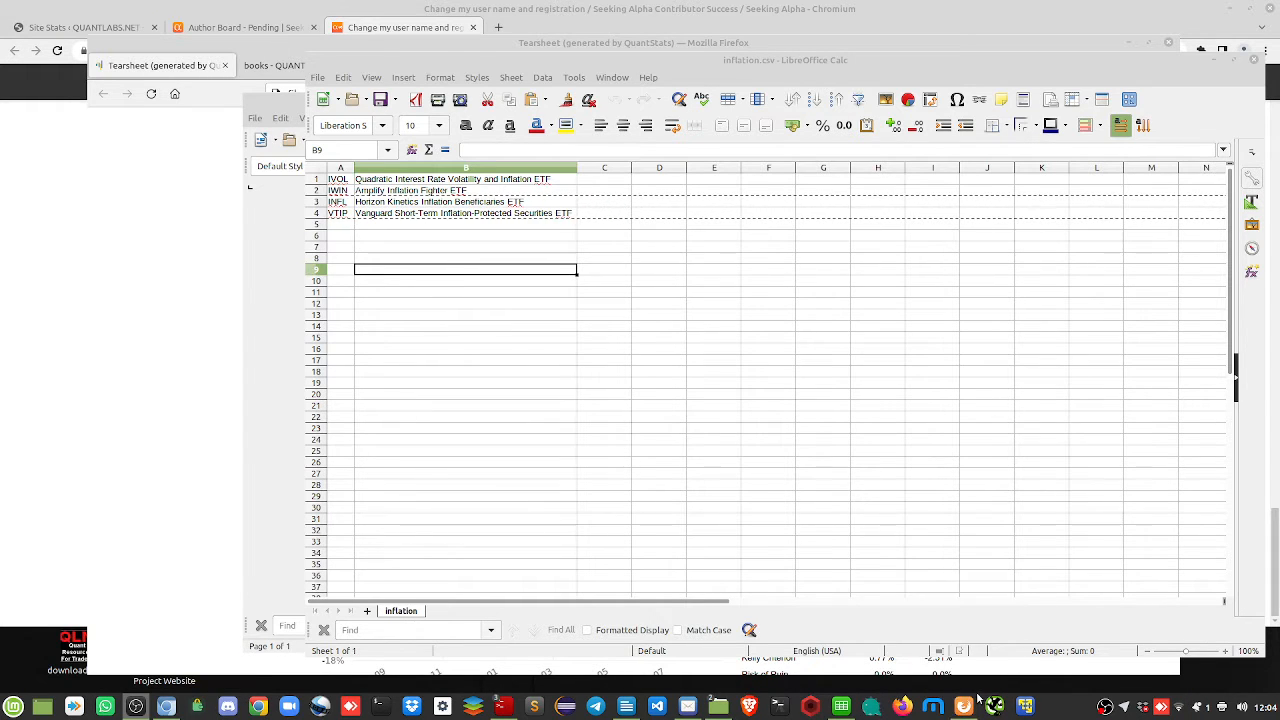
# Read the Forbes and Bitcoin Magazine July 8.5% CPI articles, then open CNBC's consumer prices story
pyautogui.click(160, 65)
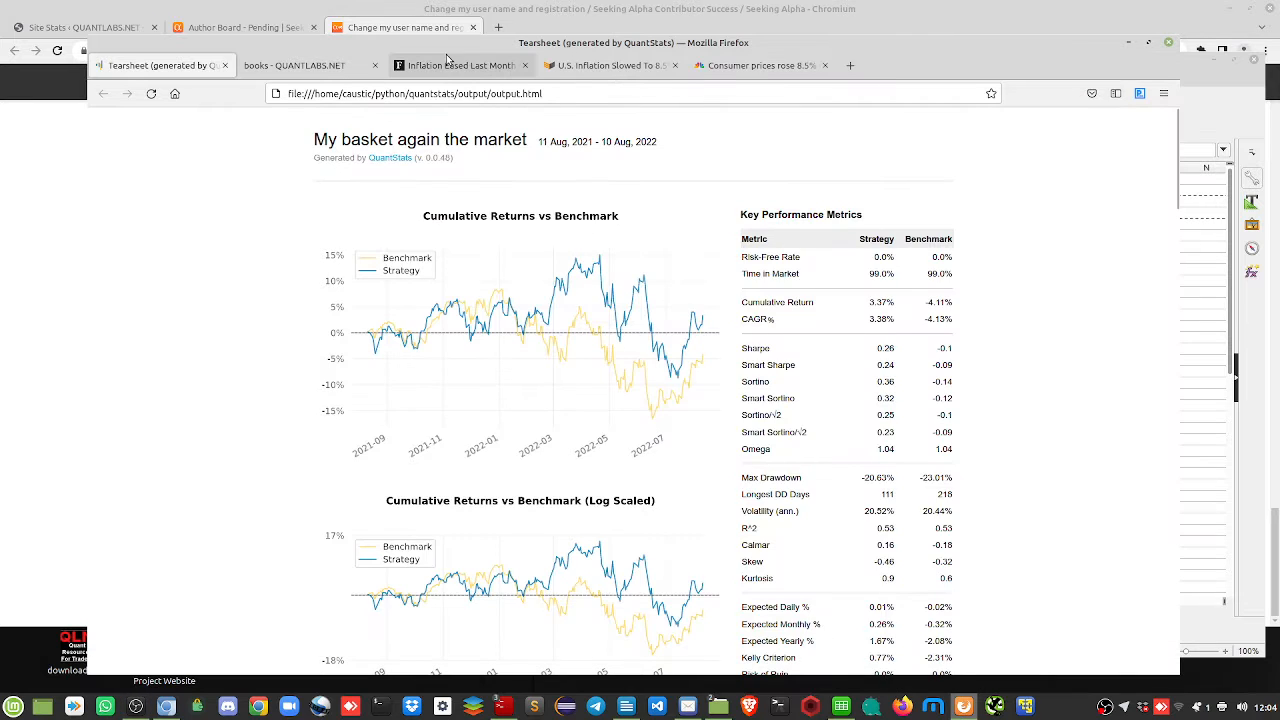
pyautogui.click(460, 65)
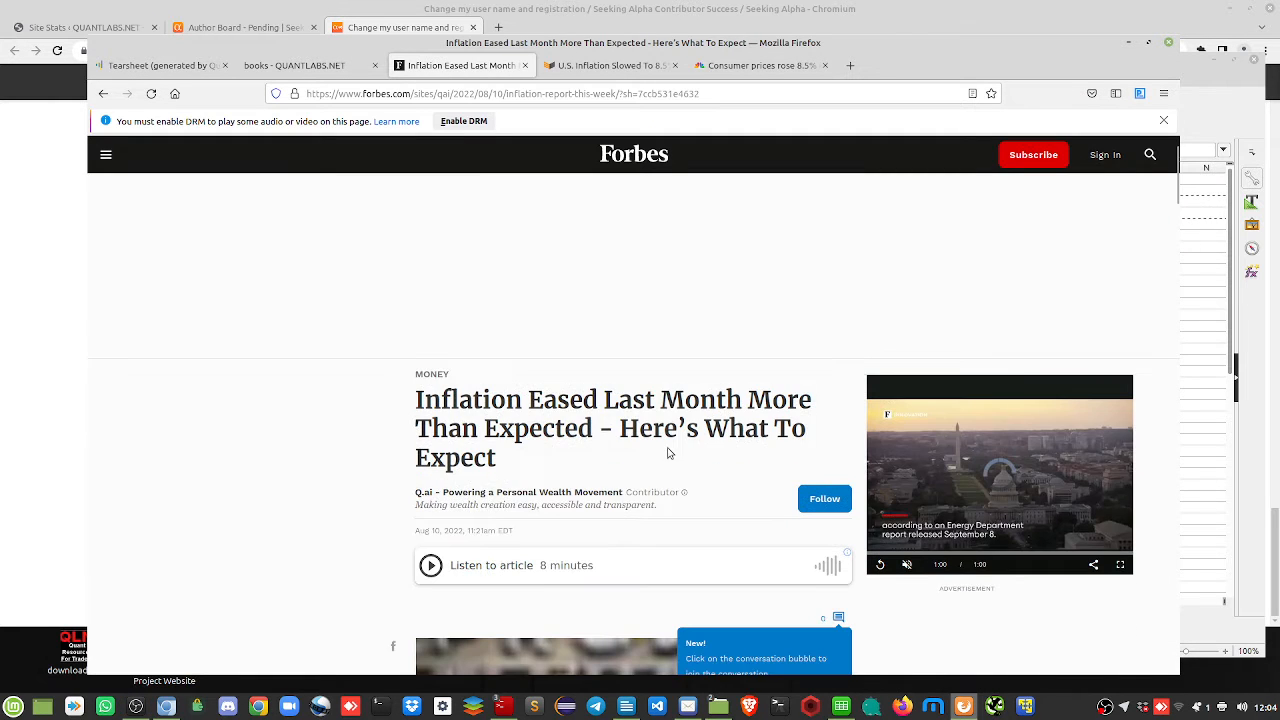
pyautogui.scroll(-3)
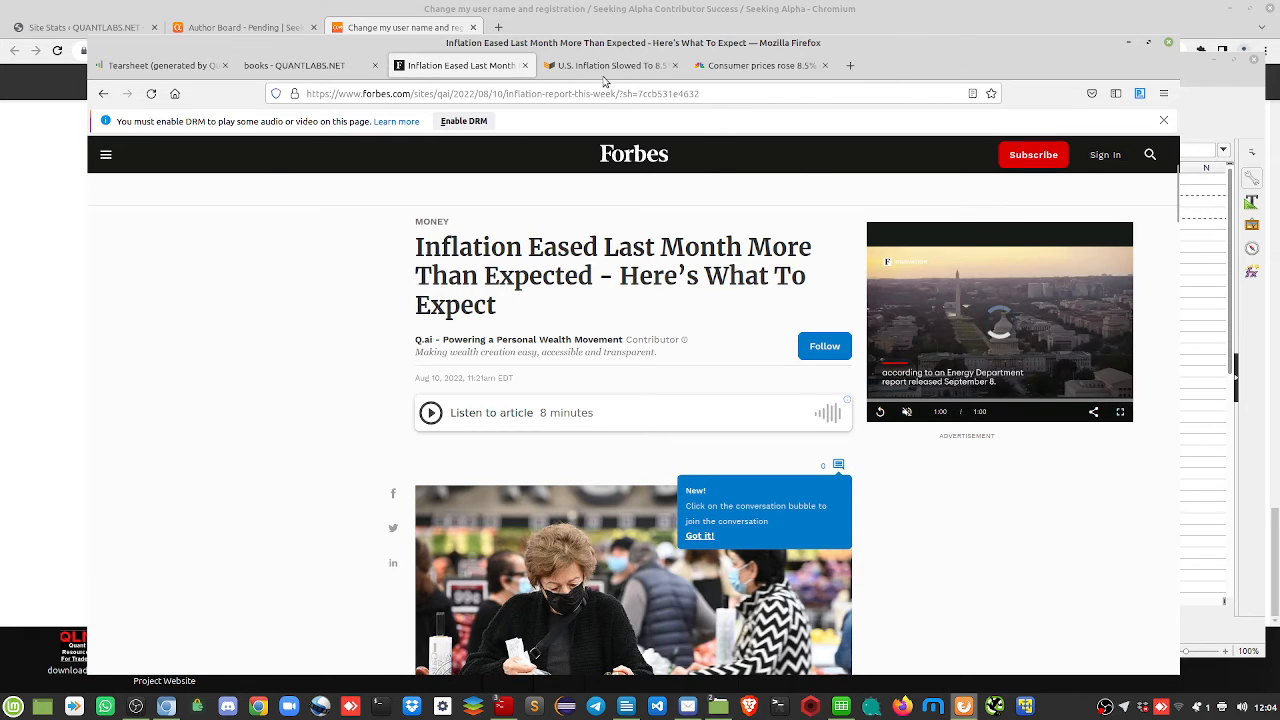
pyautogui.click(610, 64)
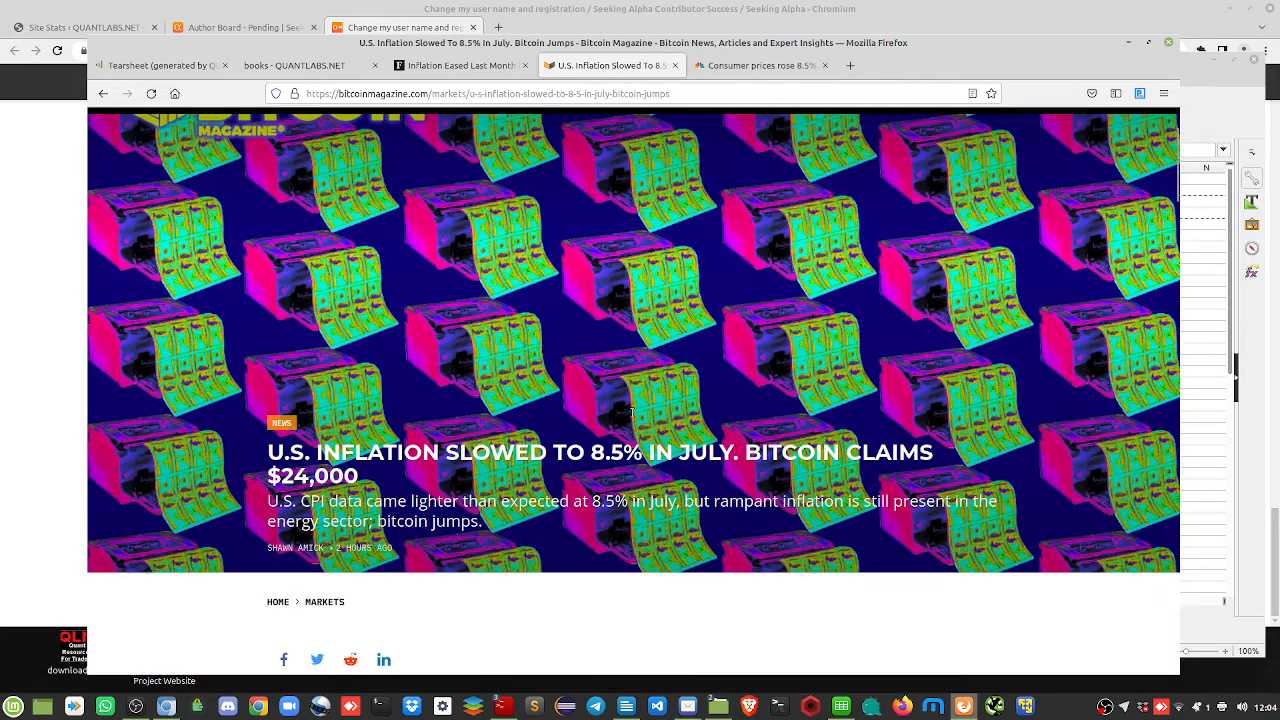
pyautogui.scroll(-3)
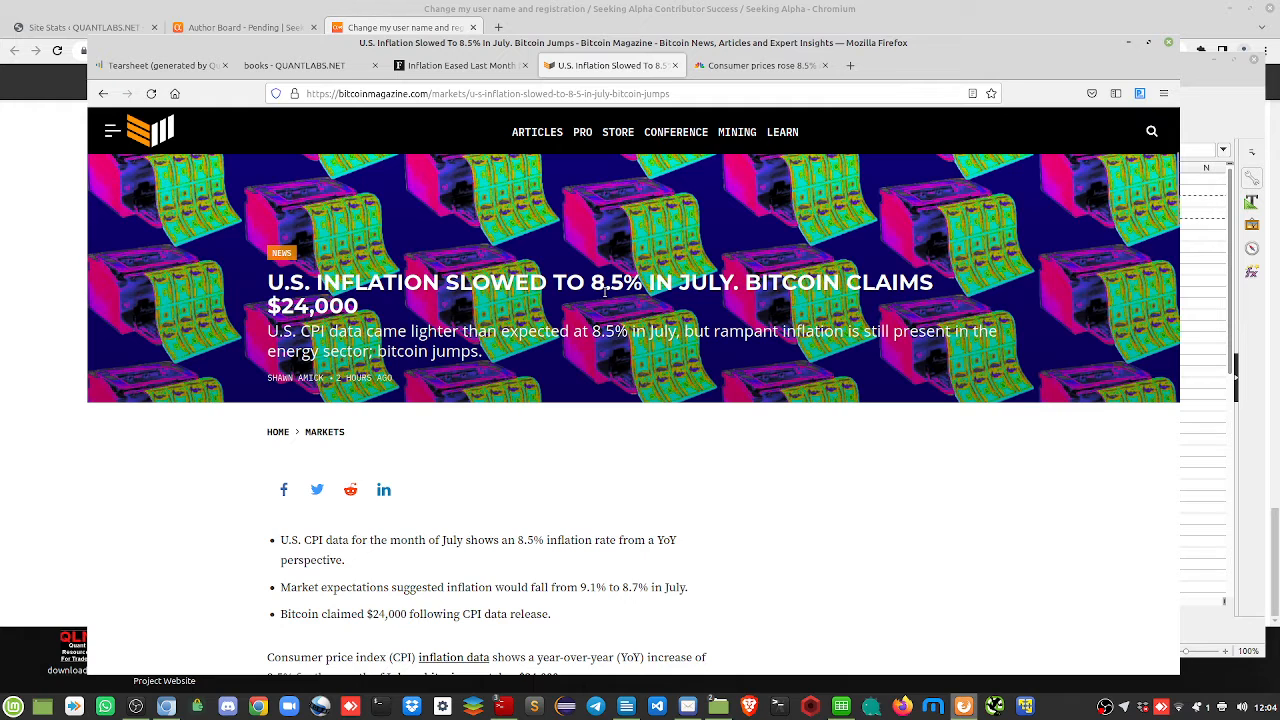
pyautogui.moveTo(902, 306)
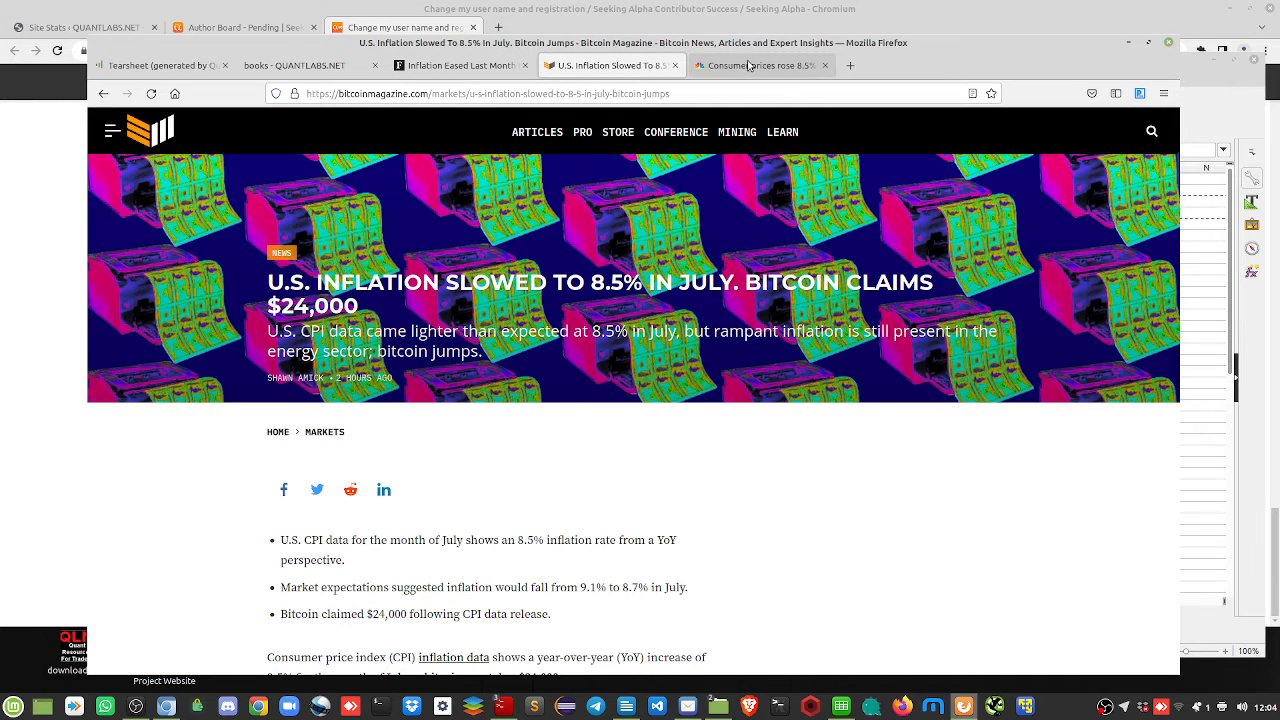
pyautogui.click(760, 65)
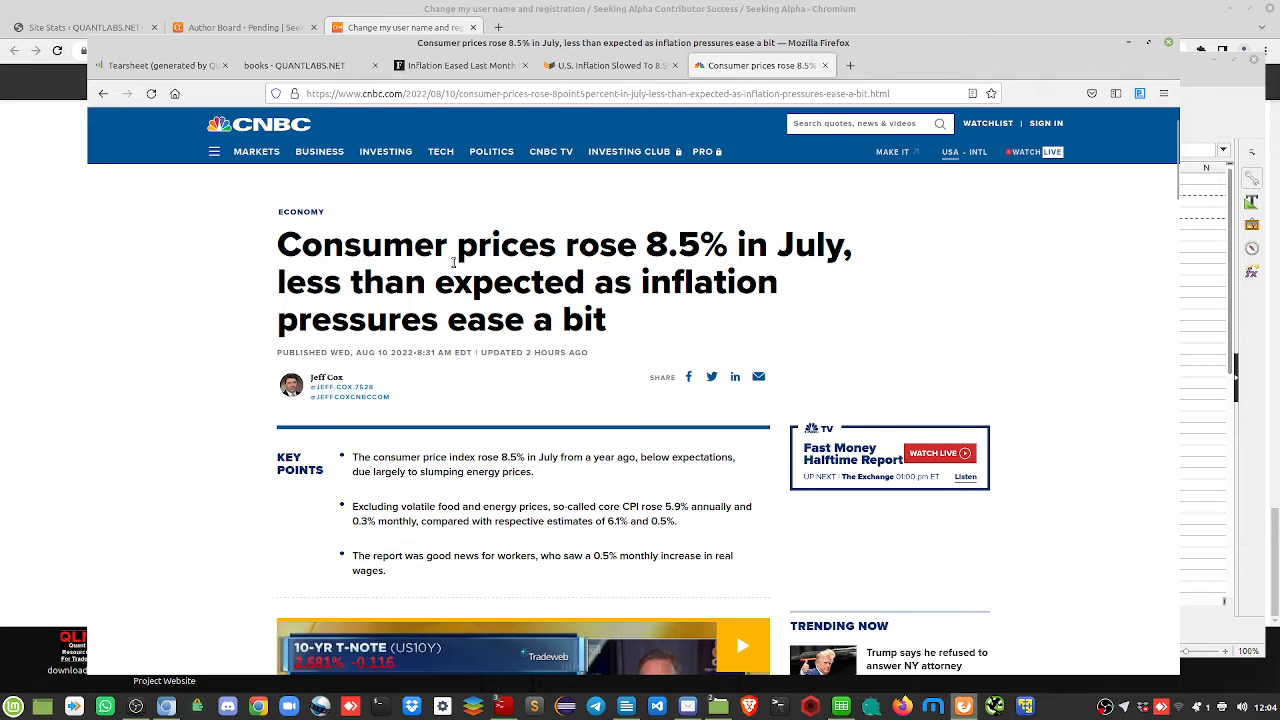
pyautogui.moveTo(449, 324)
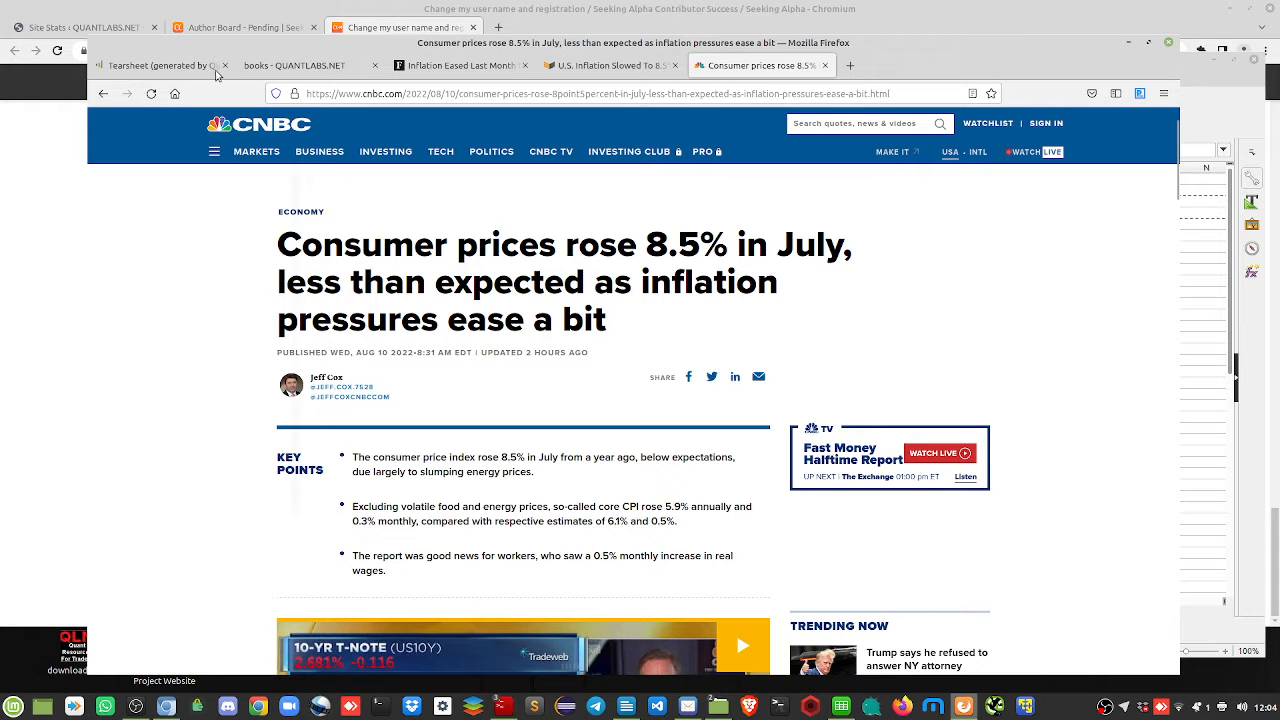
# Return to the QuantStats basket-versus-market tearsheet with its cumulative returns and metrics
pyautogui.click(160, 65)
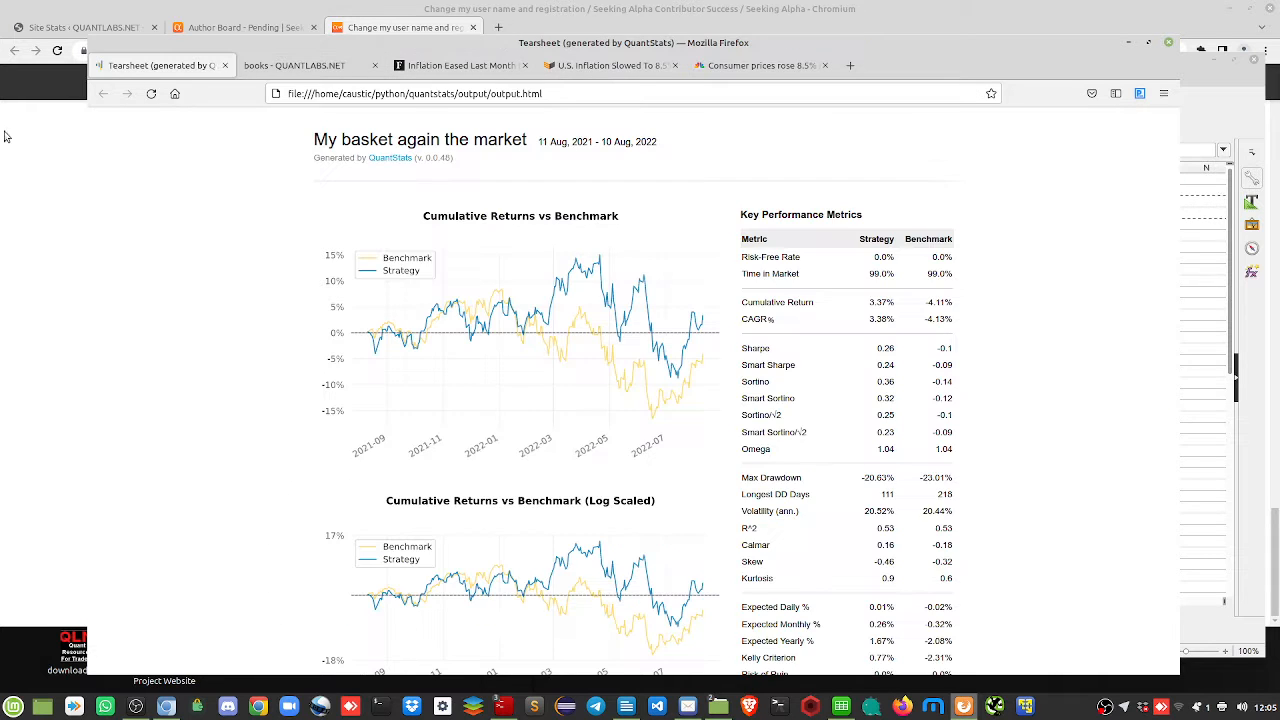
pyautogui.moveTo(740, 390)
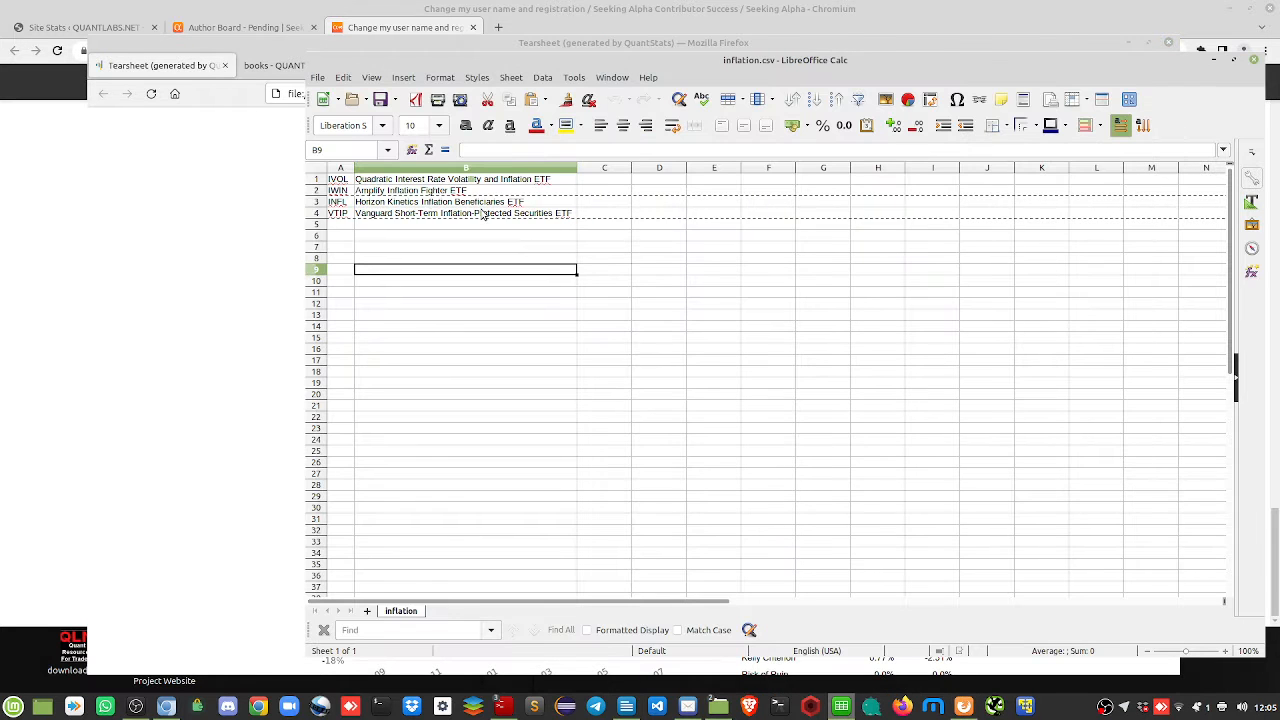
# Select rows 3 and 4, INFL and VTIP, in inflation.csv
pyautogui.click(316, 213)
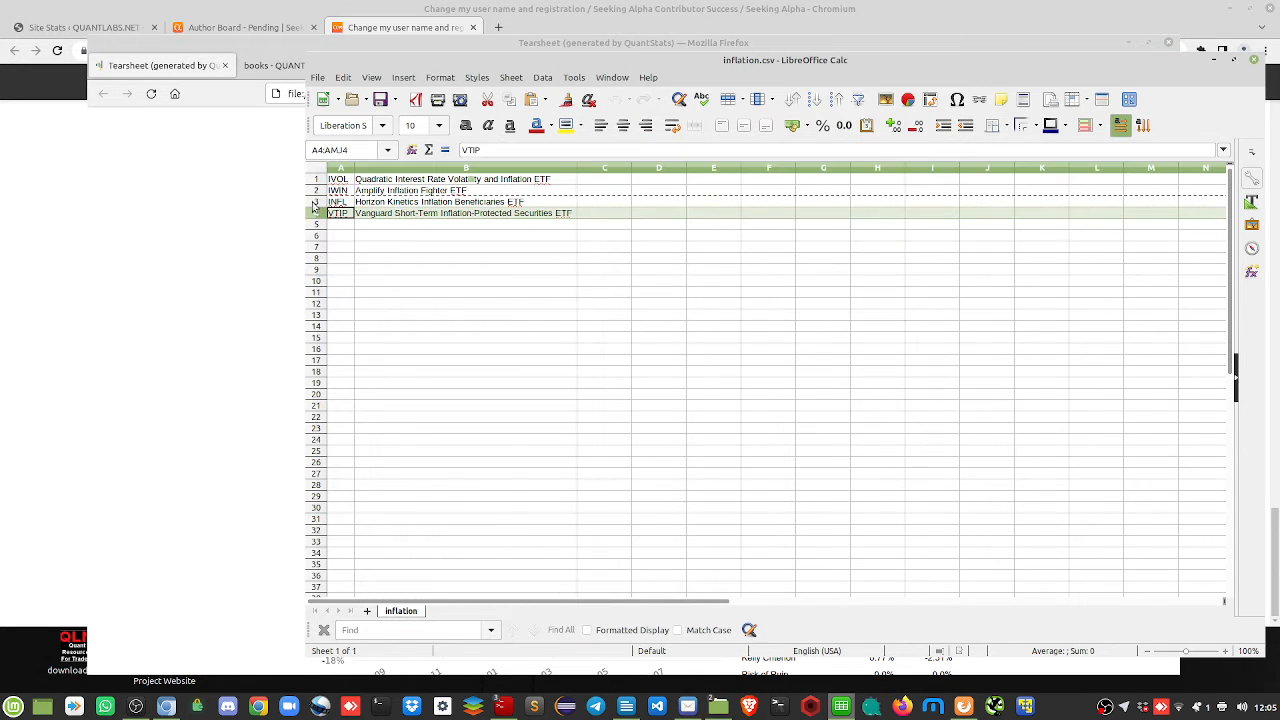
pyautogui.click(316, 202)
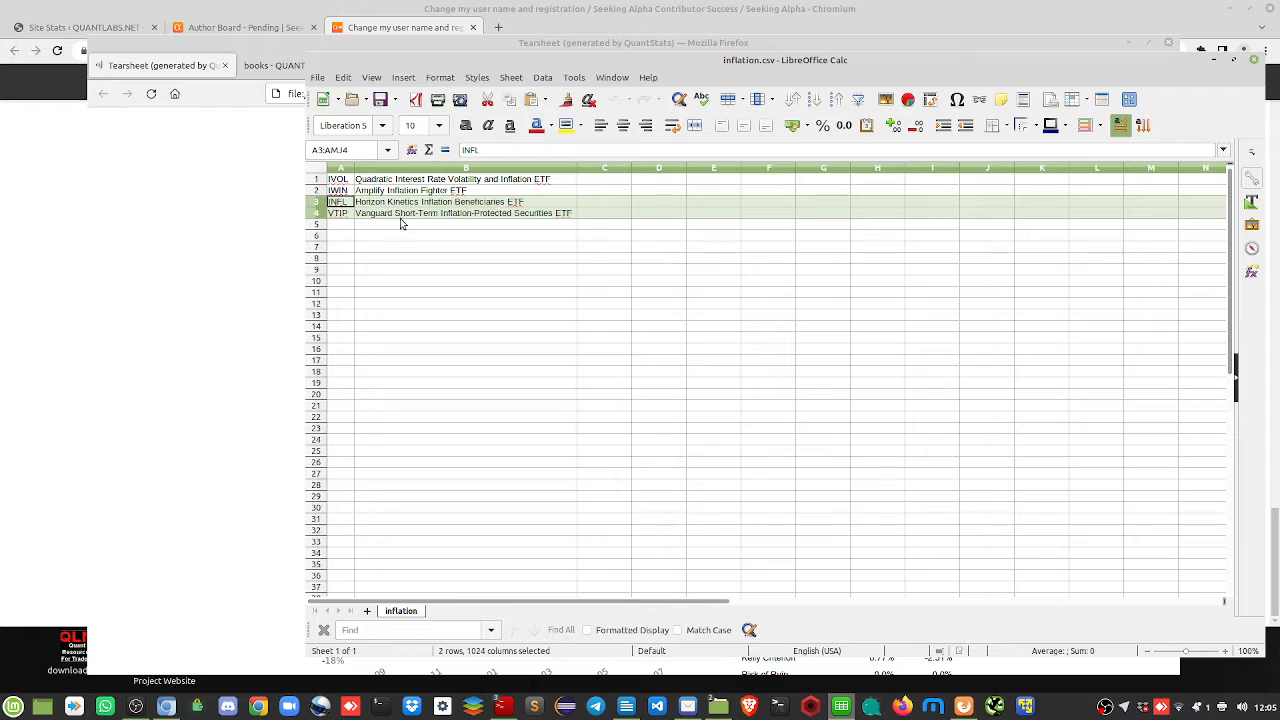
pyautogui.moveTo(546, 231)
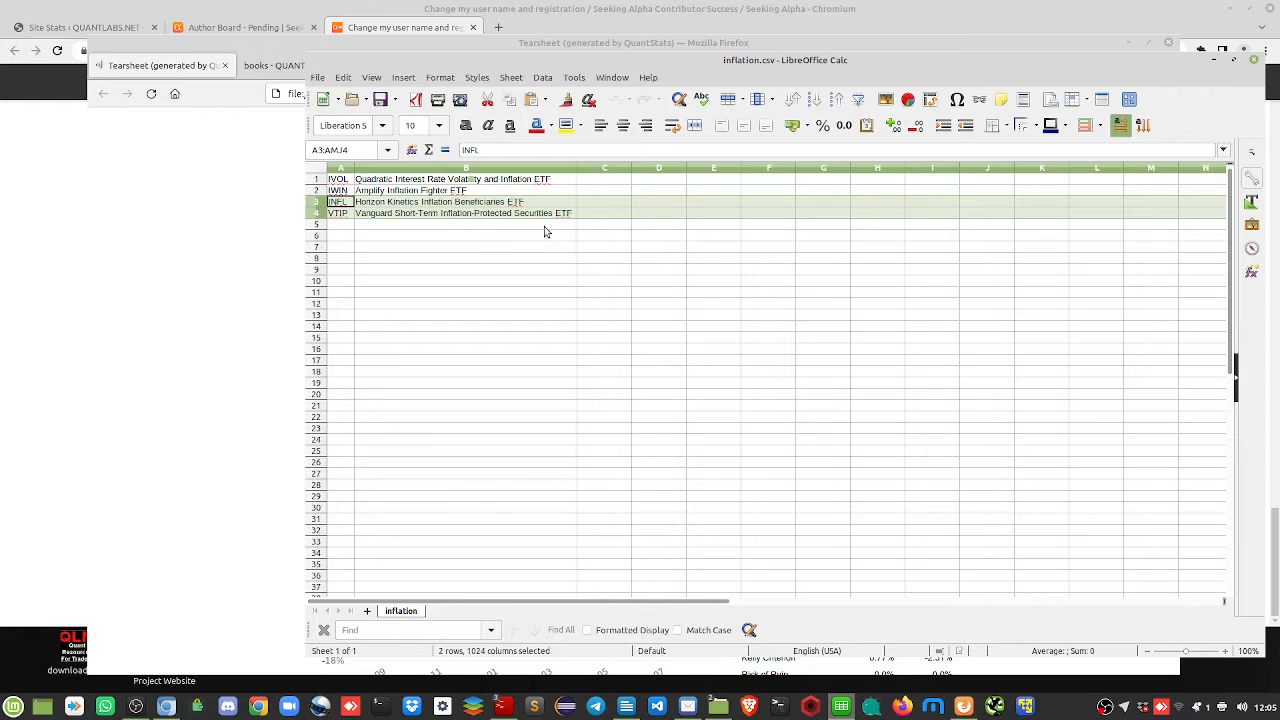
pyautogui.moveTo(365, 227)
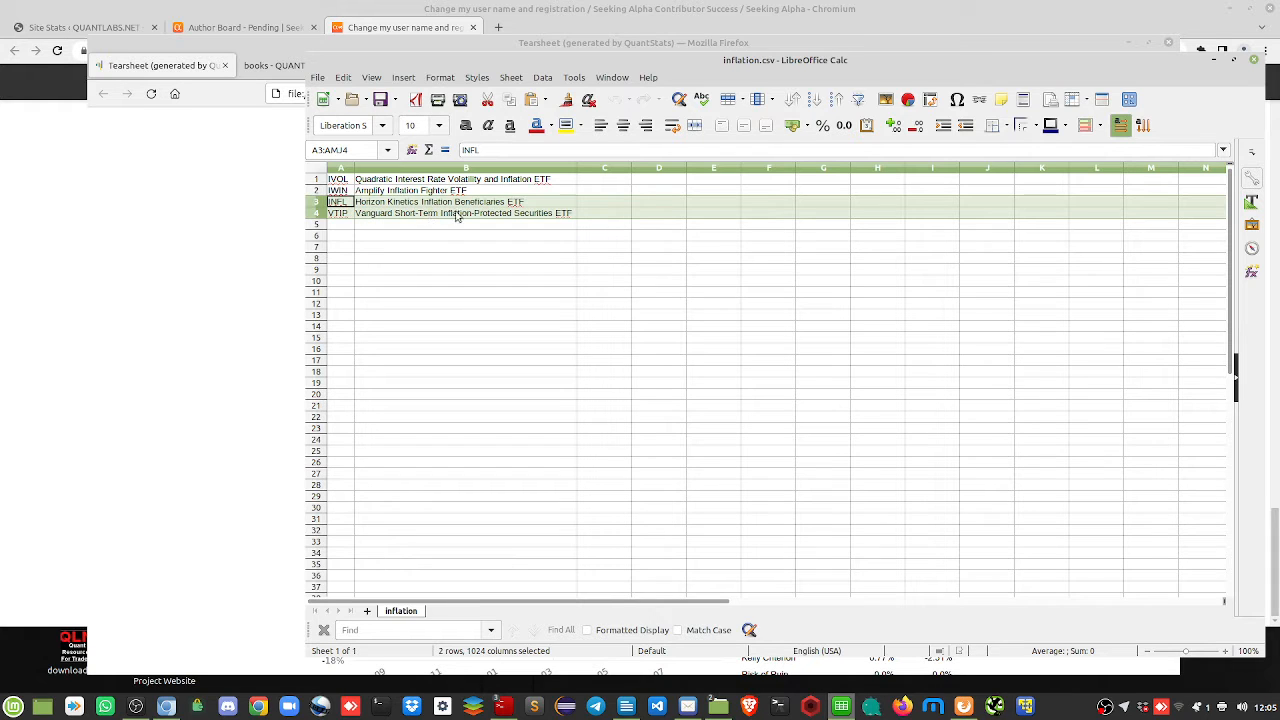
pyautogui.moveTo(489, 223)
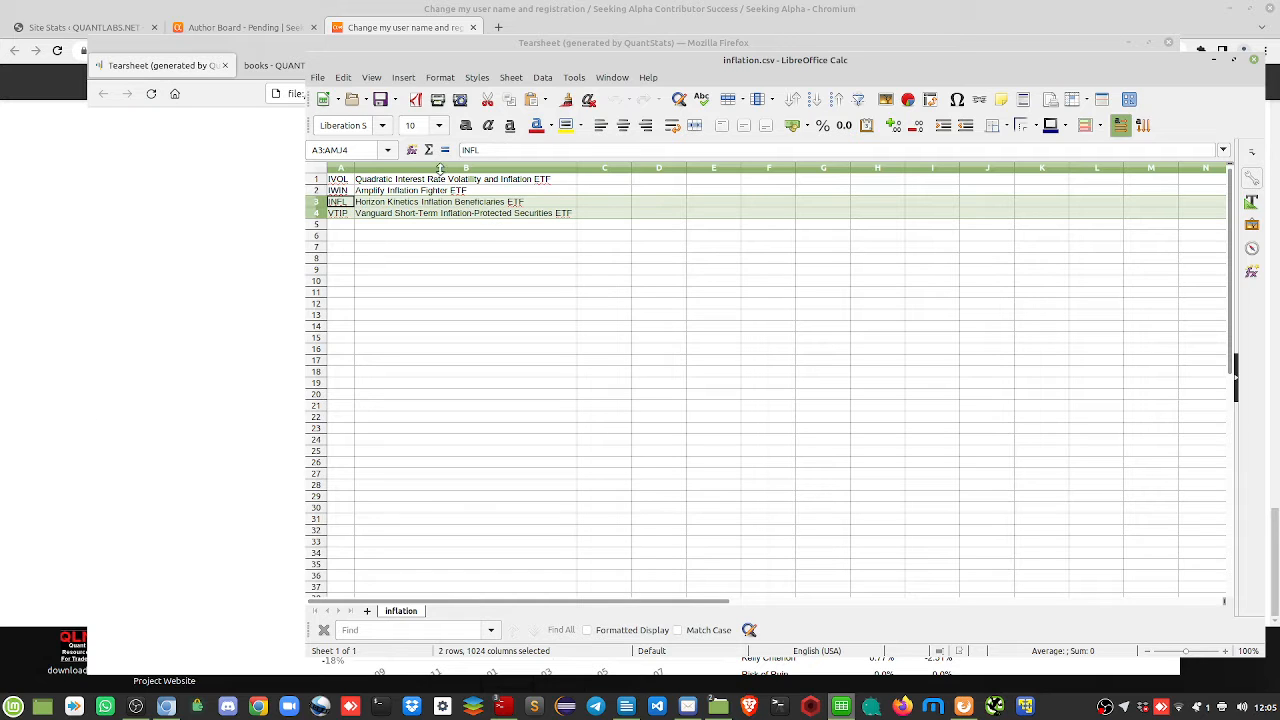
pyautogui.moveTo(258, 174)
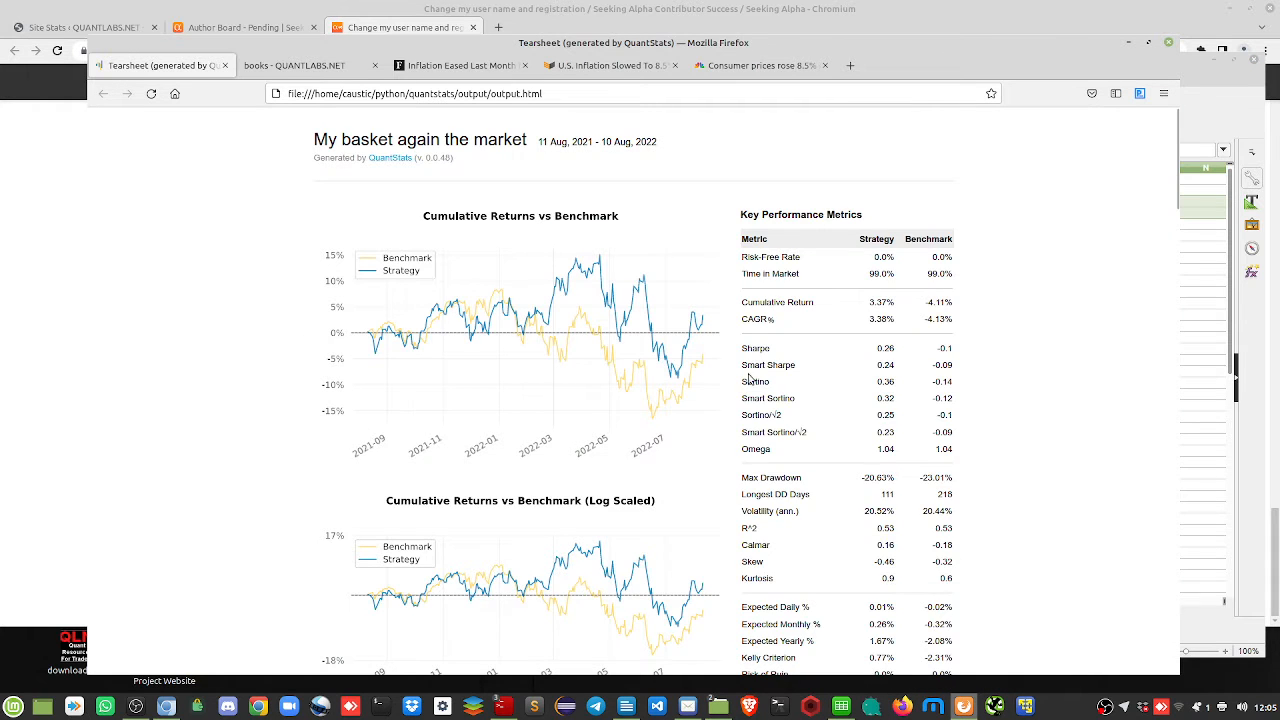
# Highlight the strategy's 3.37% cumulative return against the benchmark's -4.11% in the tearsheet
pyautogui.scroll(-3)
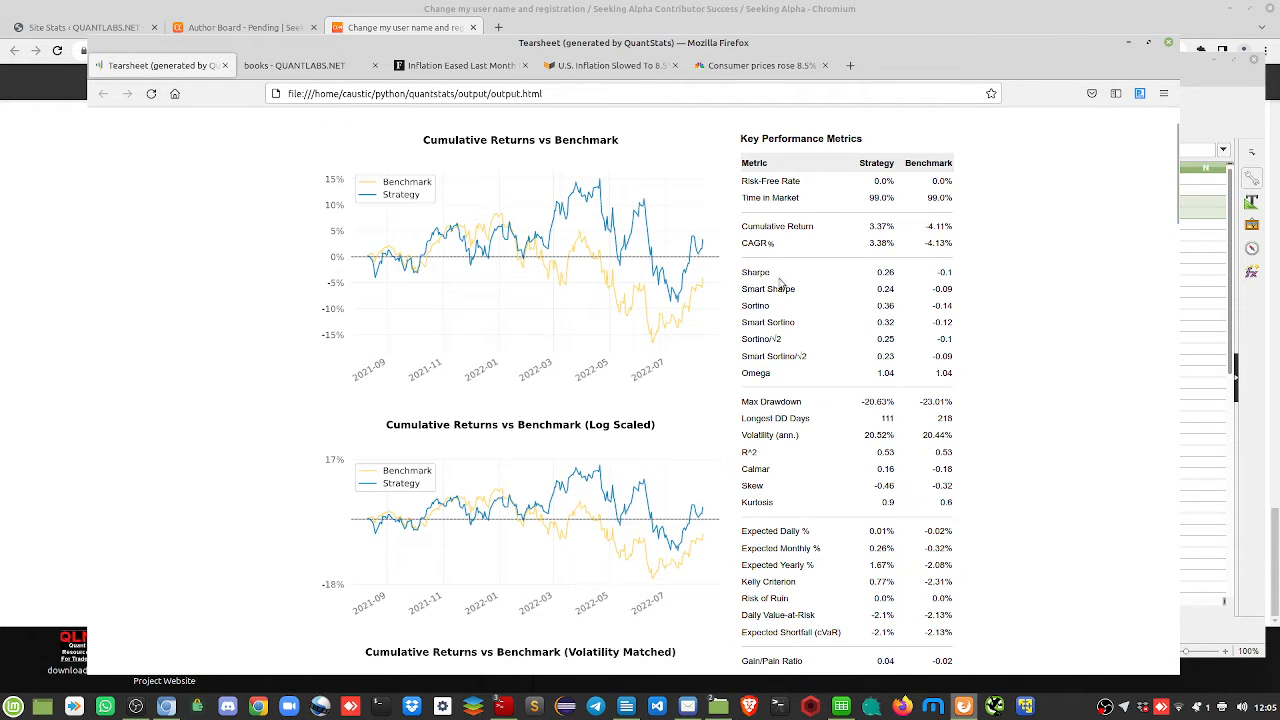
pyautogui.doubleClick(881, 226)
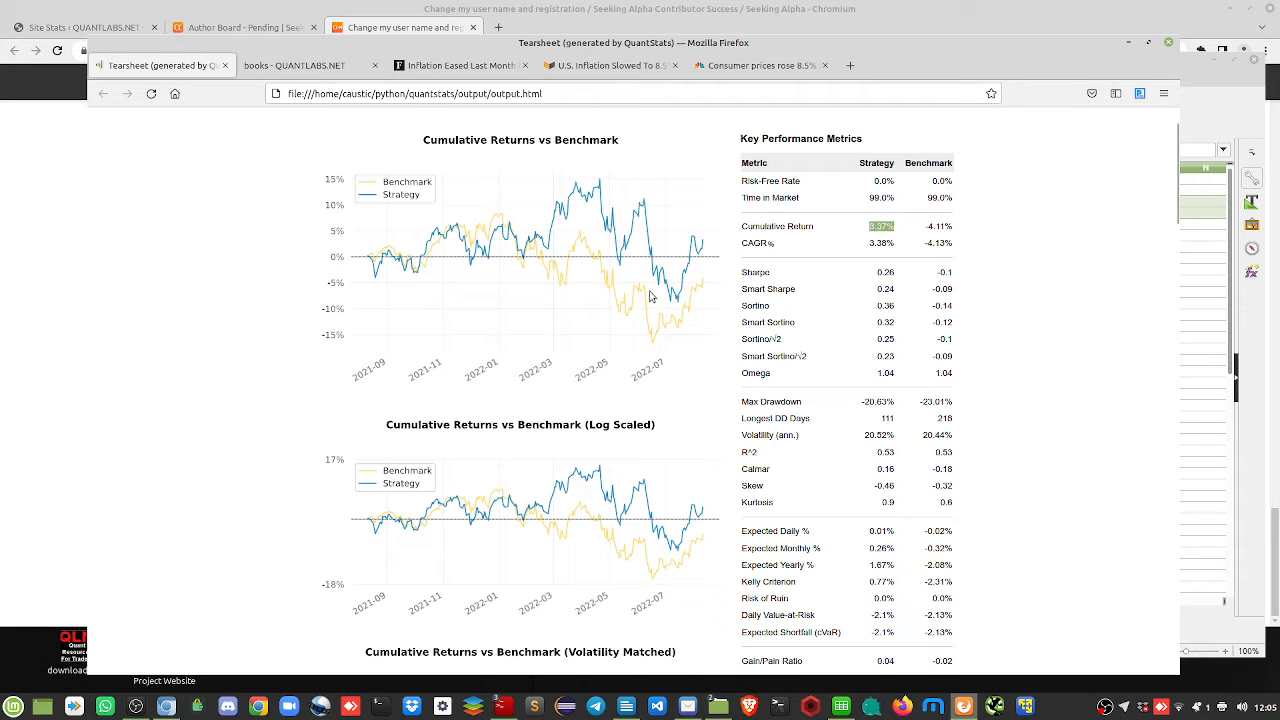
pyautogui.moveTo(707, 293)
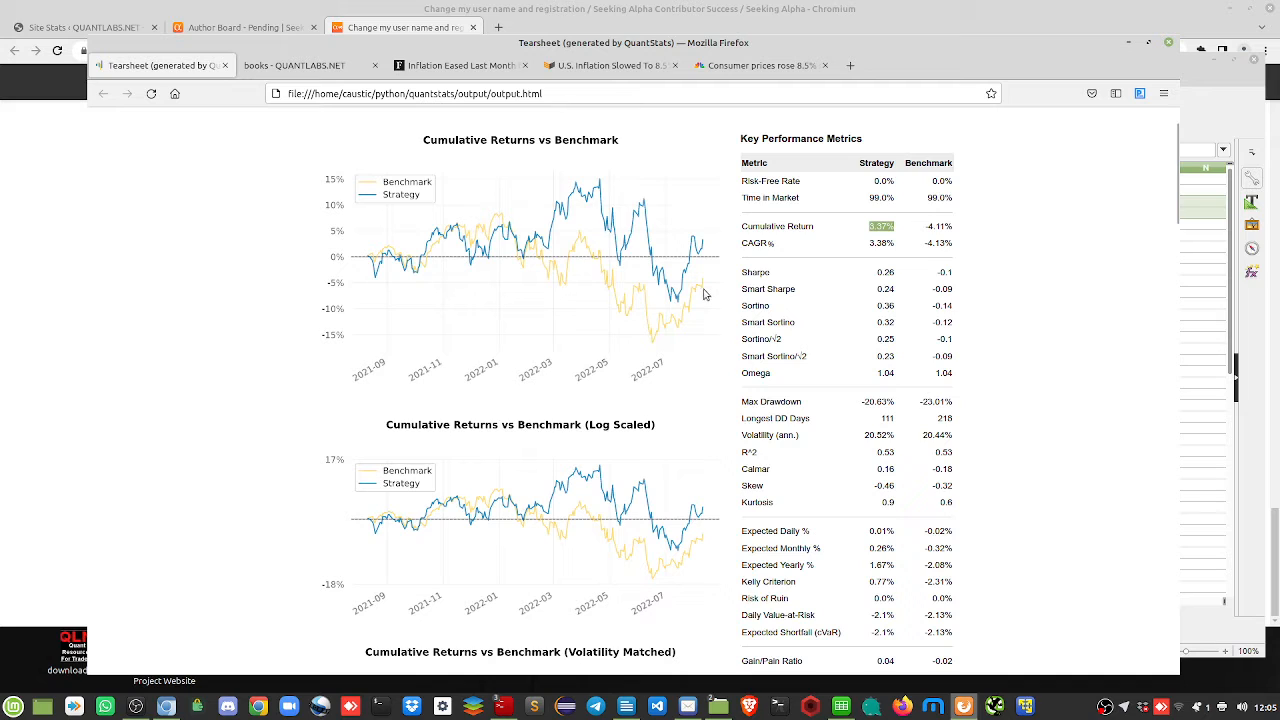
pyautogui.moveTo(700, 244)
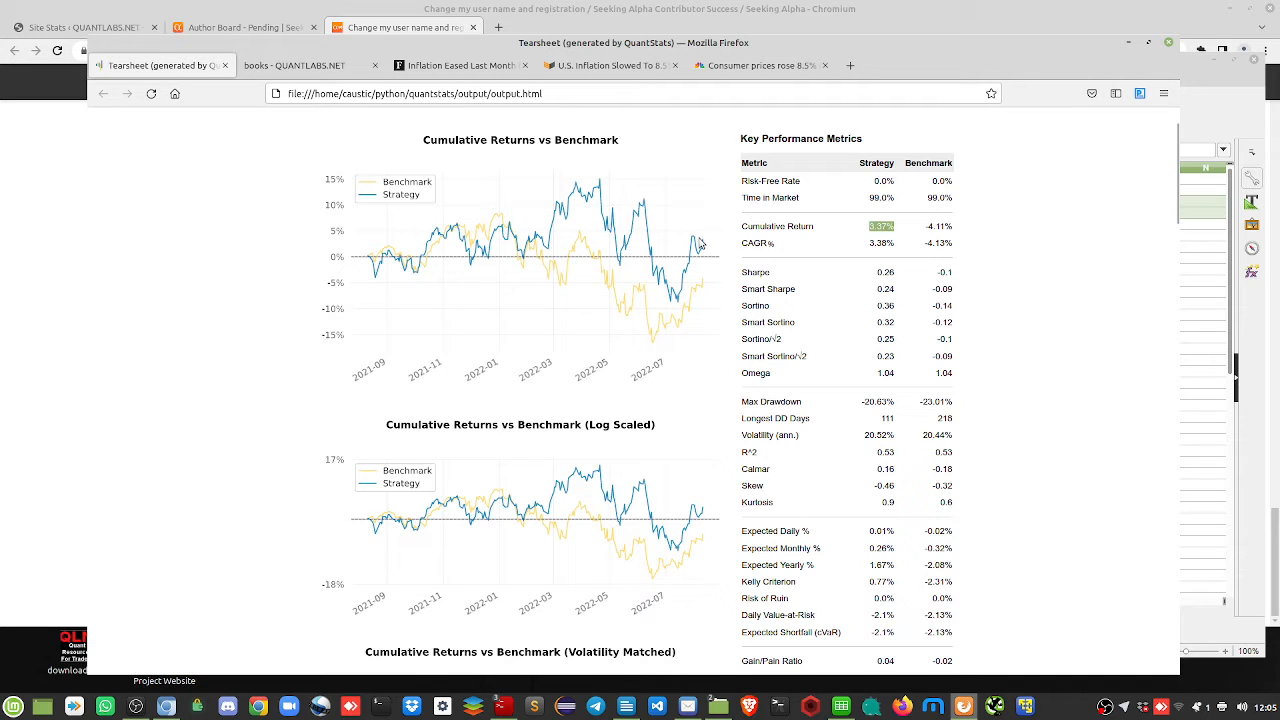
pyautogui.moveTo(659, 313)
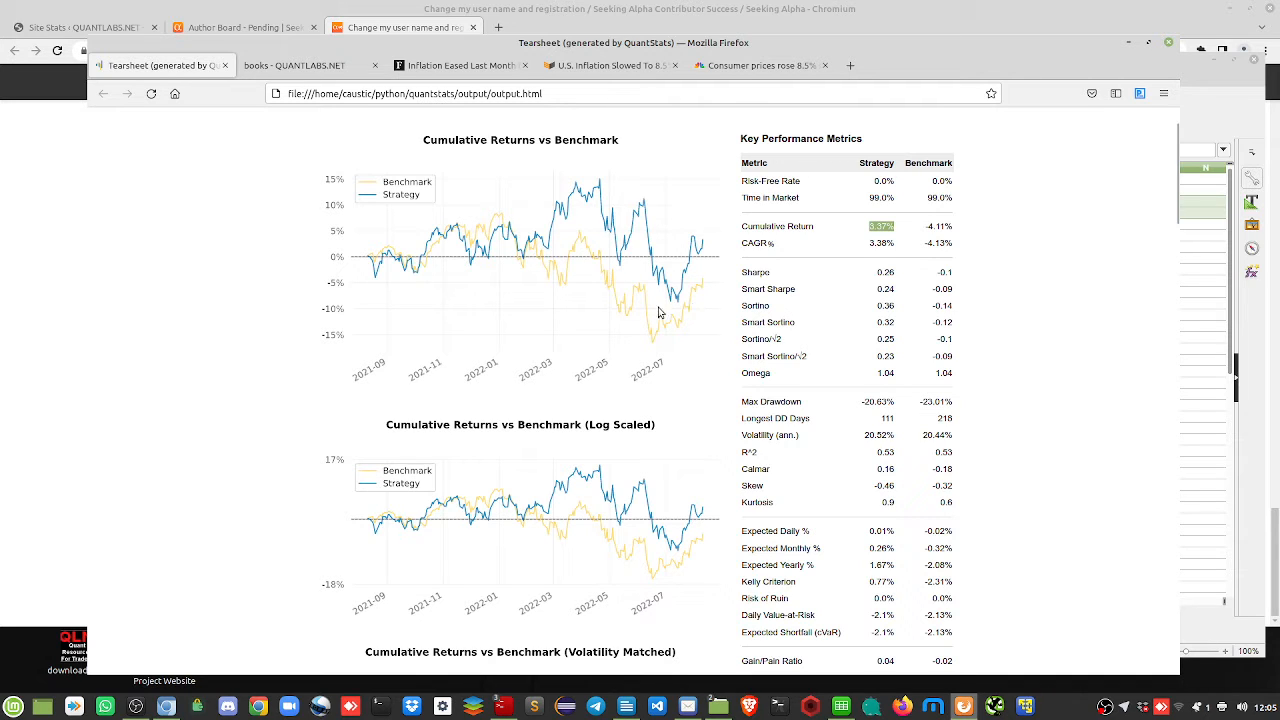
pyautogui.moveTo(693, 490)
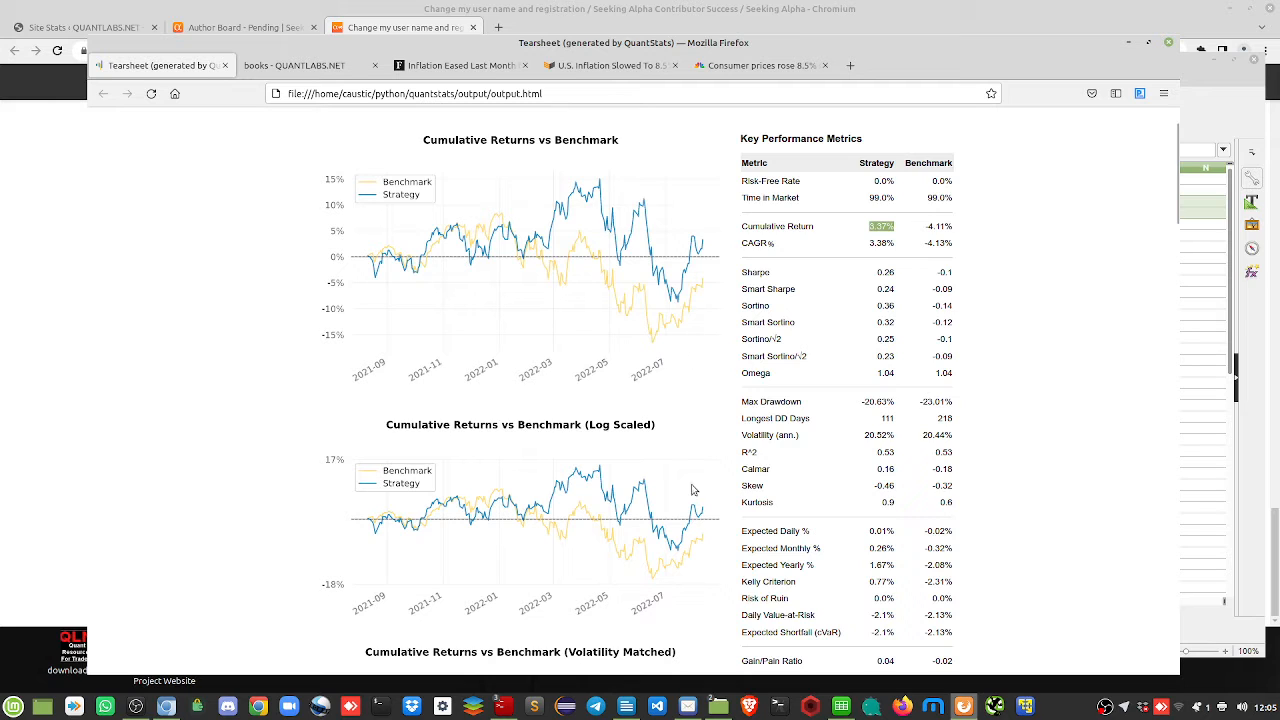
pyautogui.moveTo(693, 553)
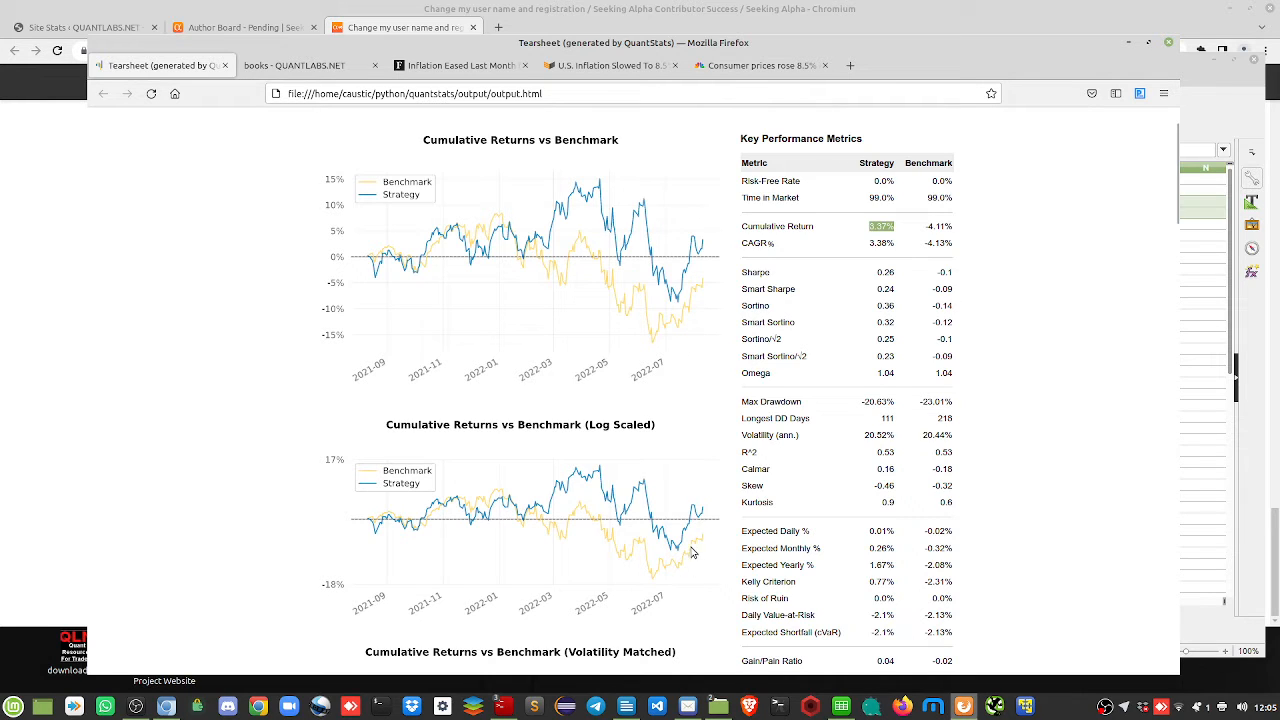
pyautogui.moveTo(770, 489)
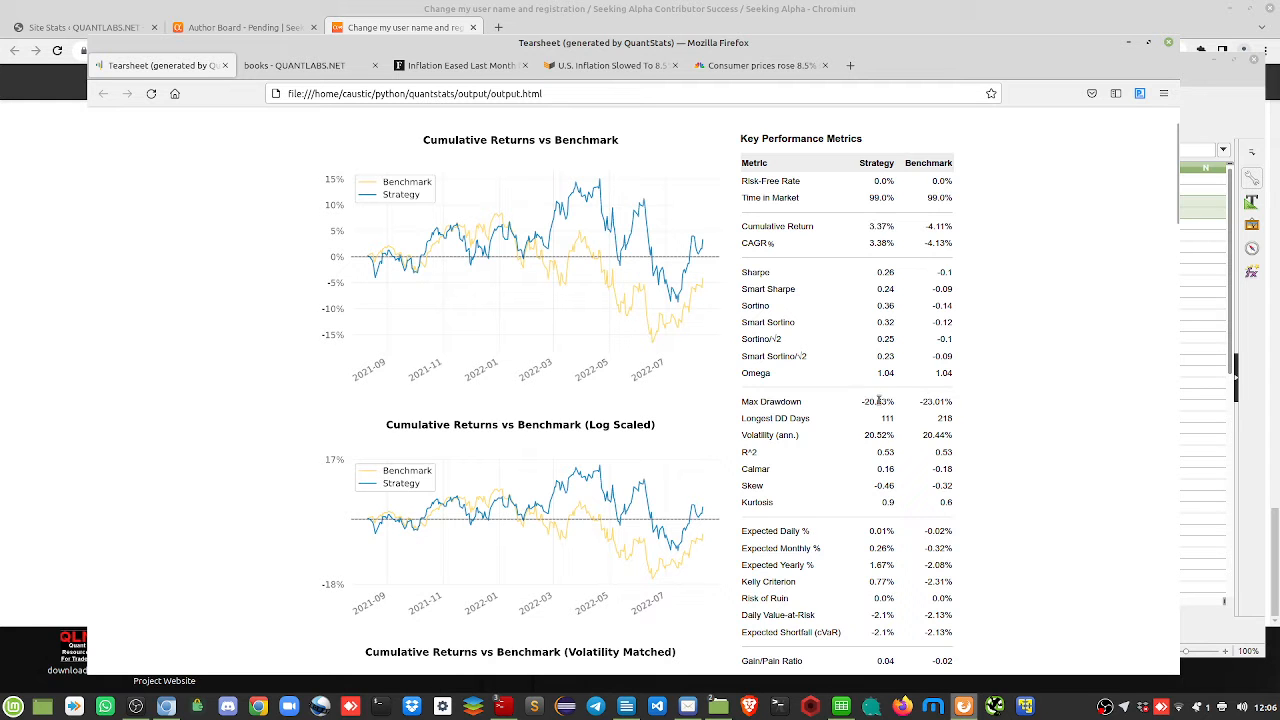
# Scroll the tearsheet to the underwater plot, monthly returns heatmap and return quantiles
pyautogui.scroll(-3)
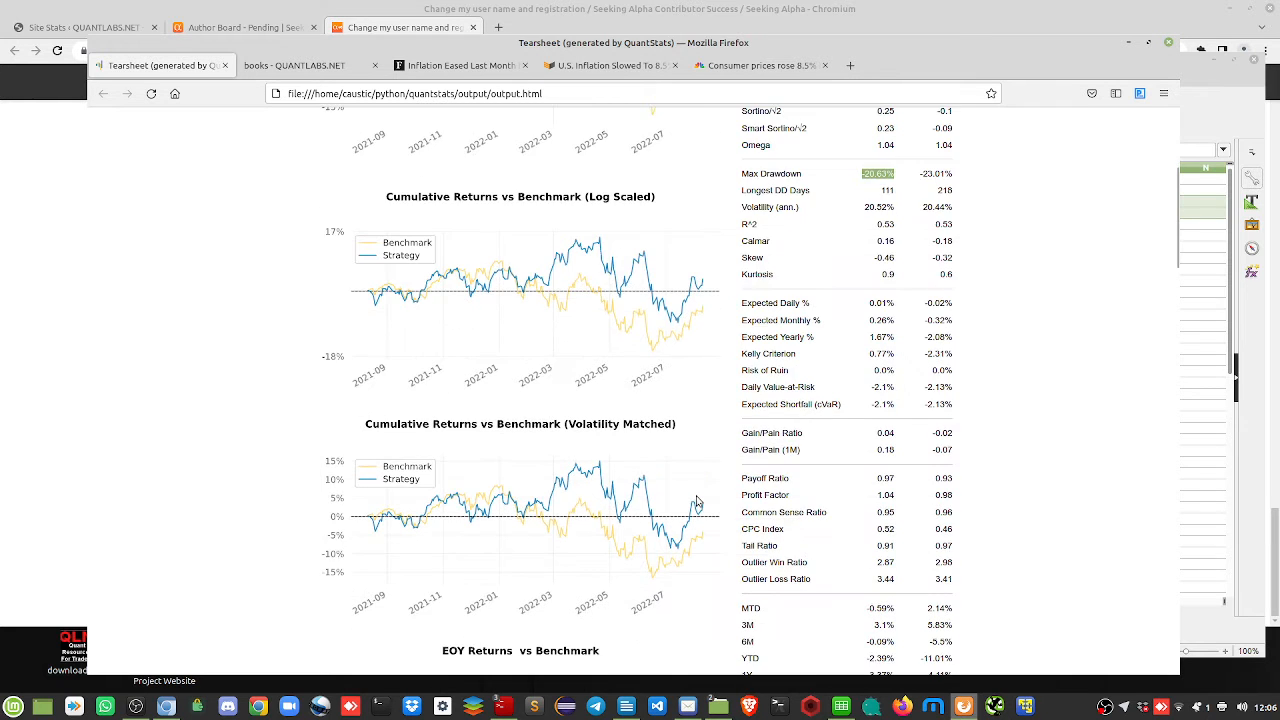
pyautogui.scroll(-3)
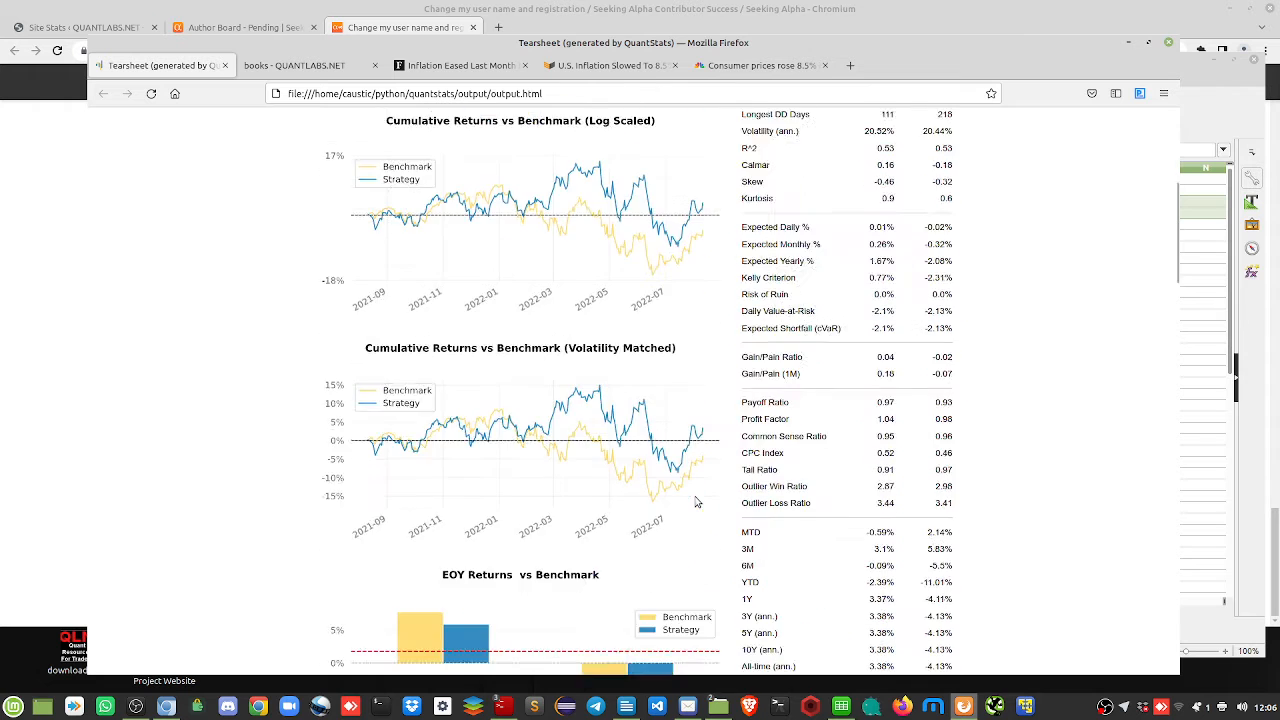
pyautogui.scroll(-3)
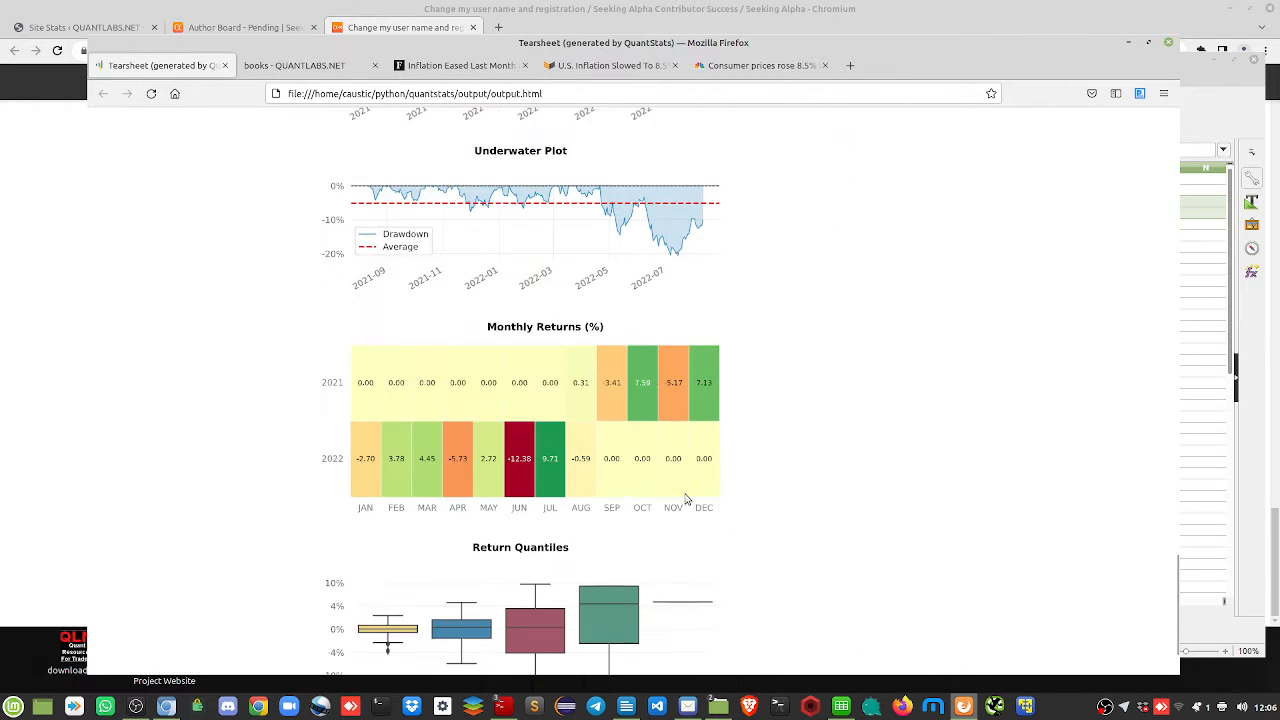
pyautogui.scroll(-3)
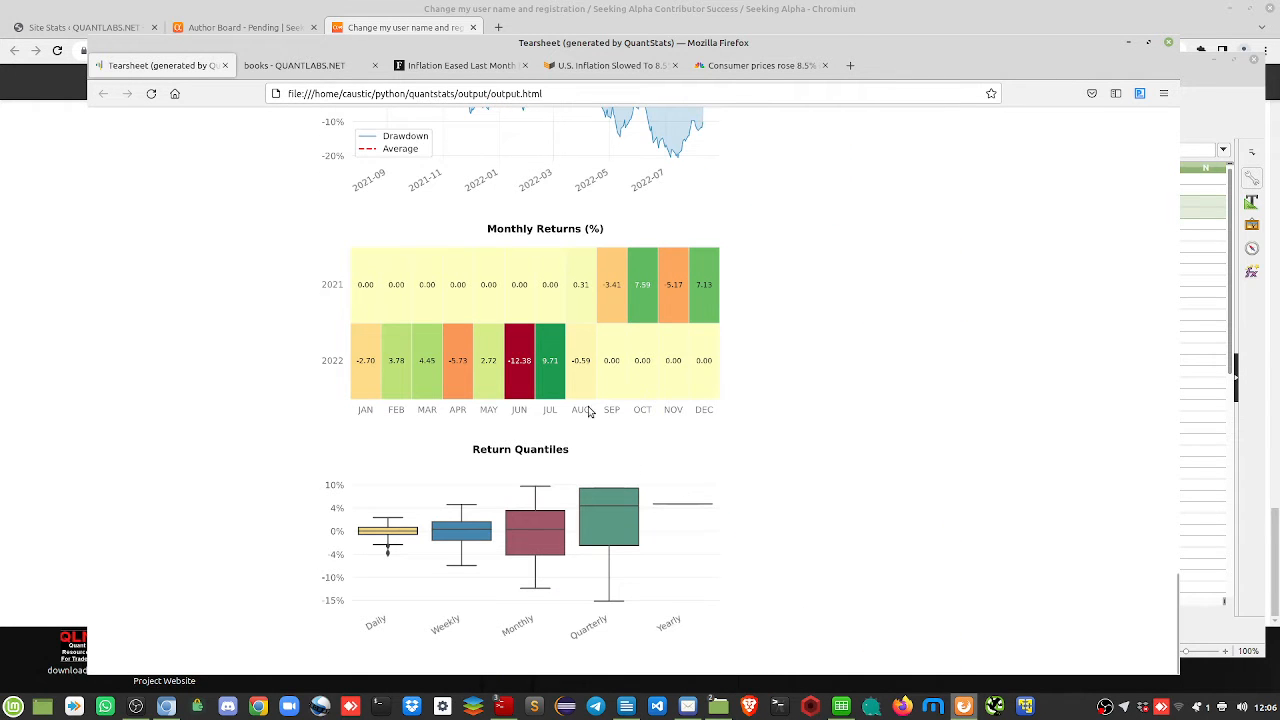
pyautogui.moveTo(428, 386)
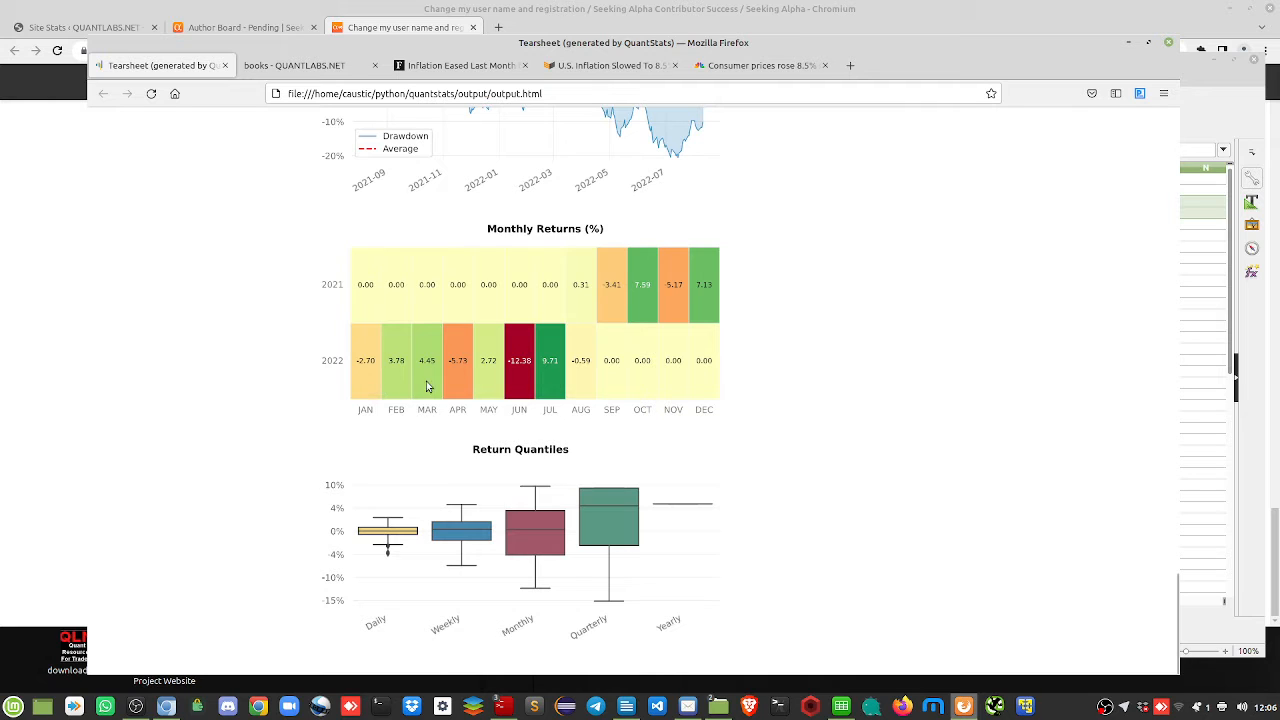
pyautogui.moveTo(519, 380)
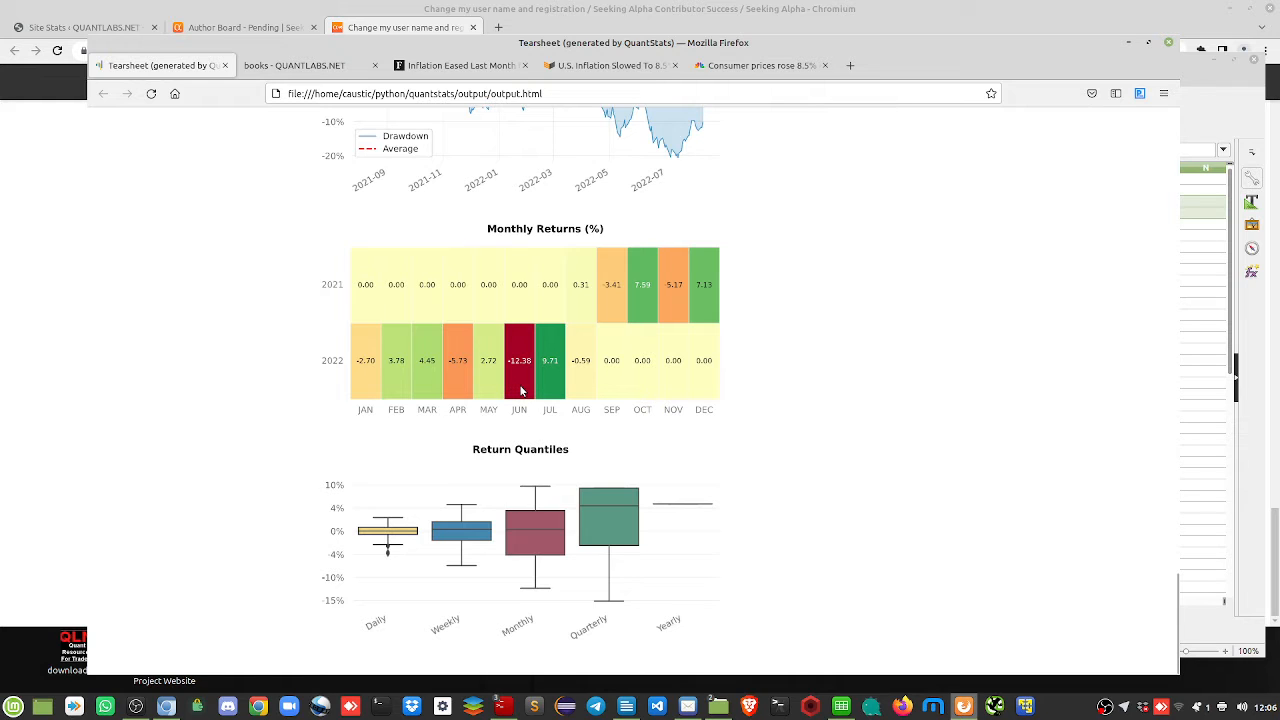
pyautogui.moveTo(551, 388)
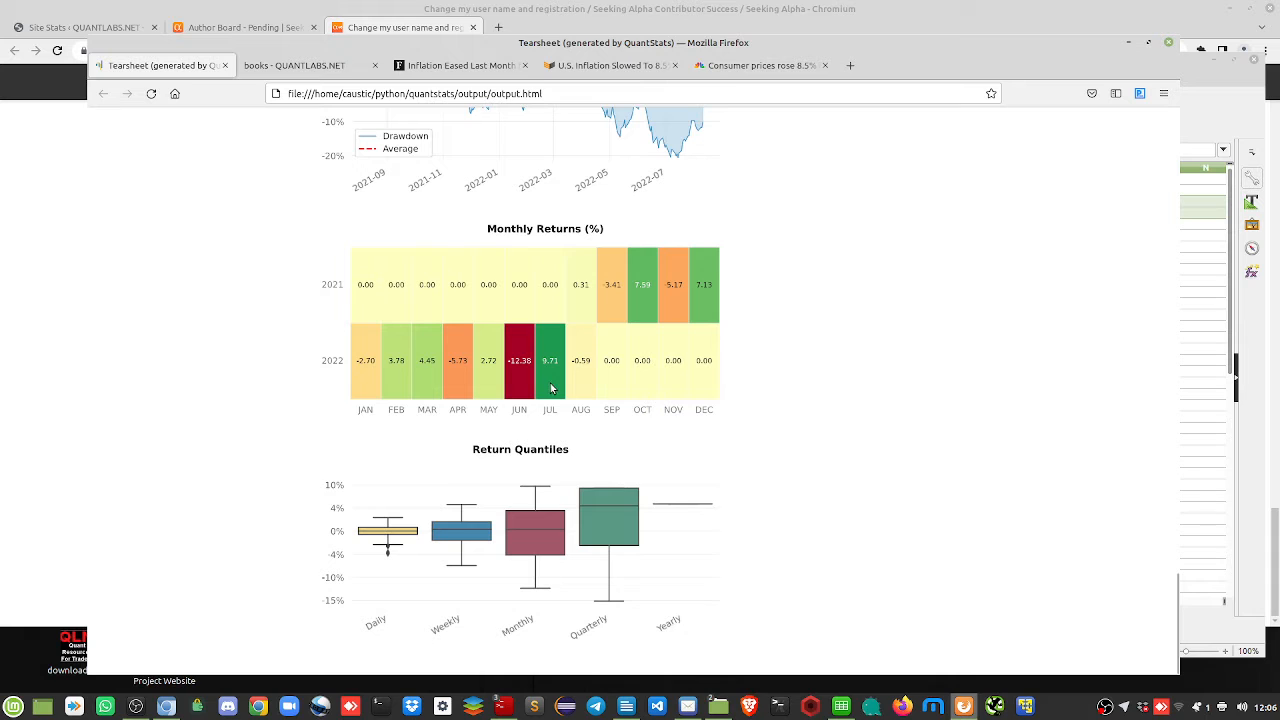
pyautogui.moveTo(594, 392)
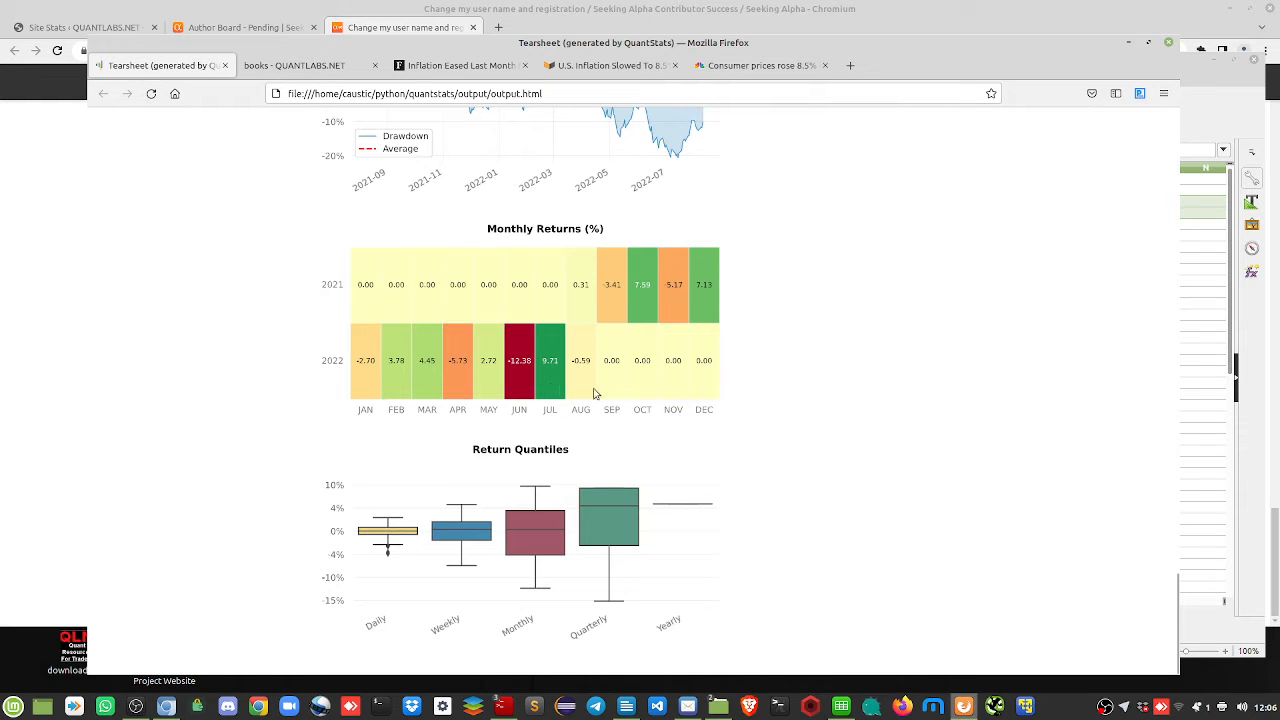
pyautogui.moveTo(573, 399)
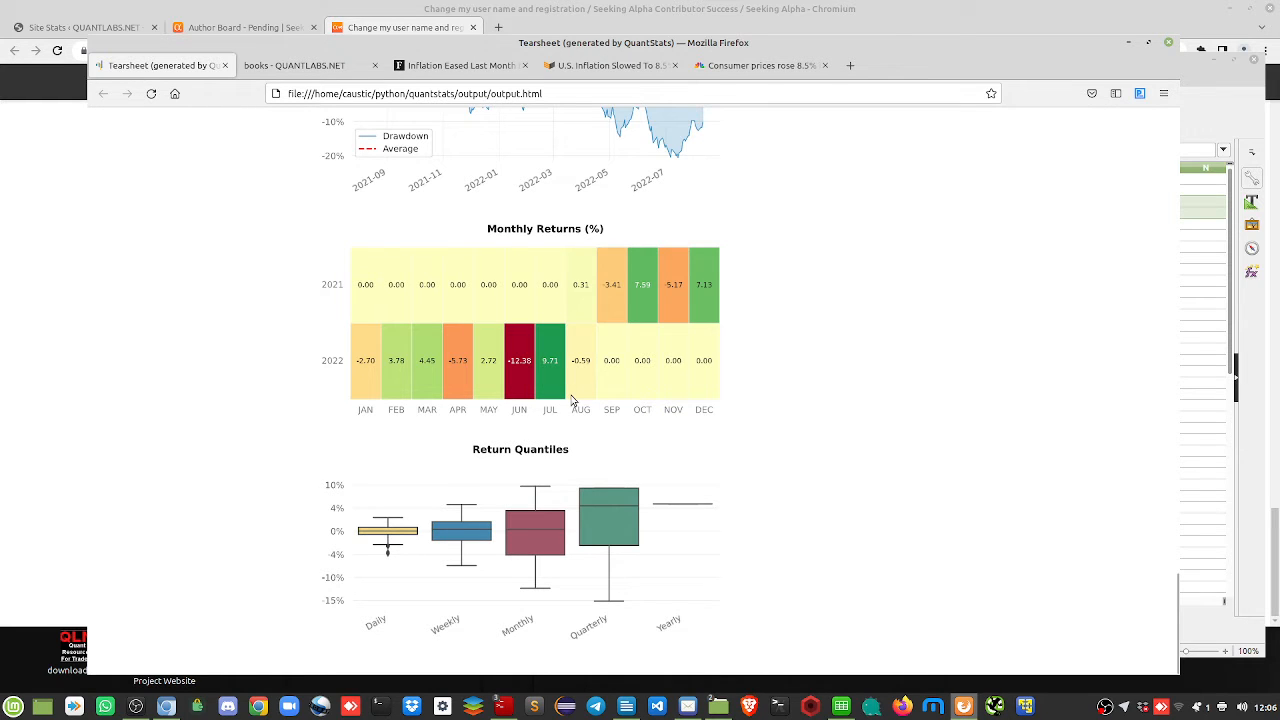
pyautogui.scroll(-3)
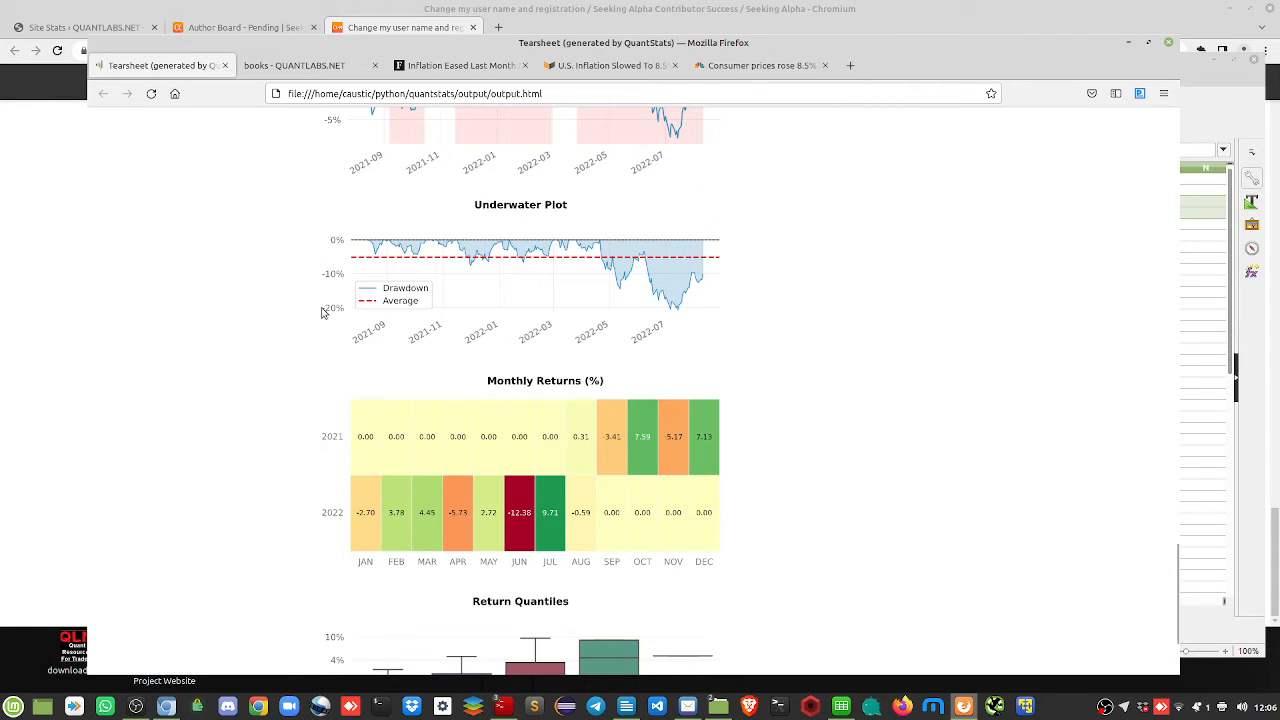
pyautogui.moveTo(595, 583)
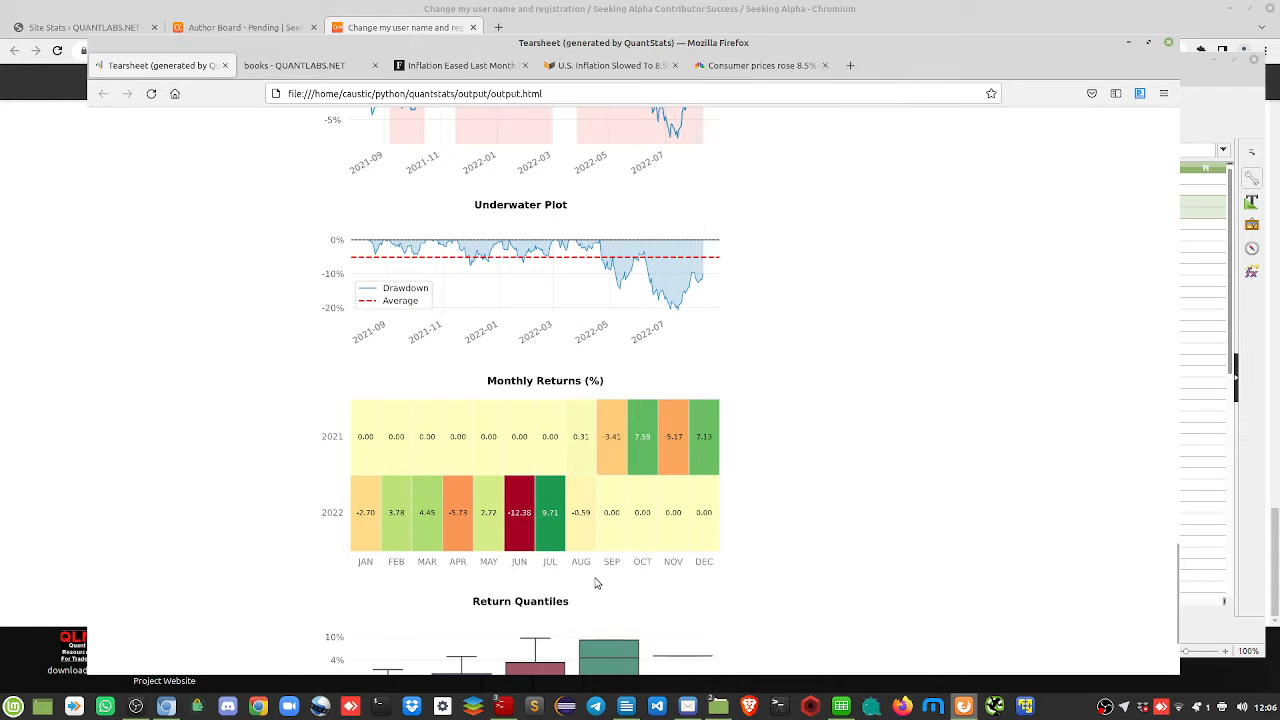
pyautogui.moveTo(556, 435)
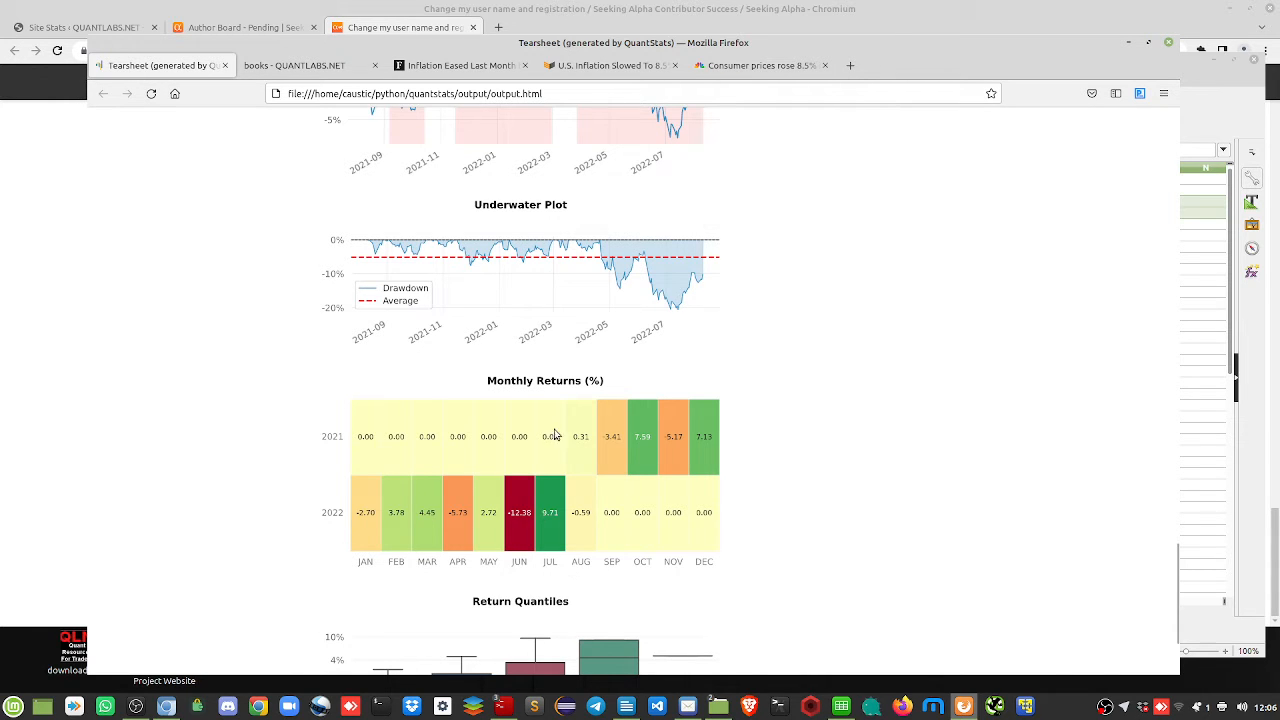
pyautogui.moveTo(553, 534)
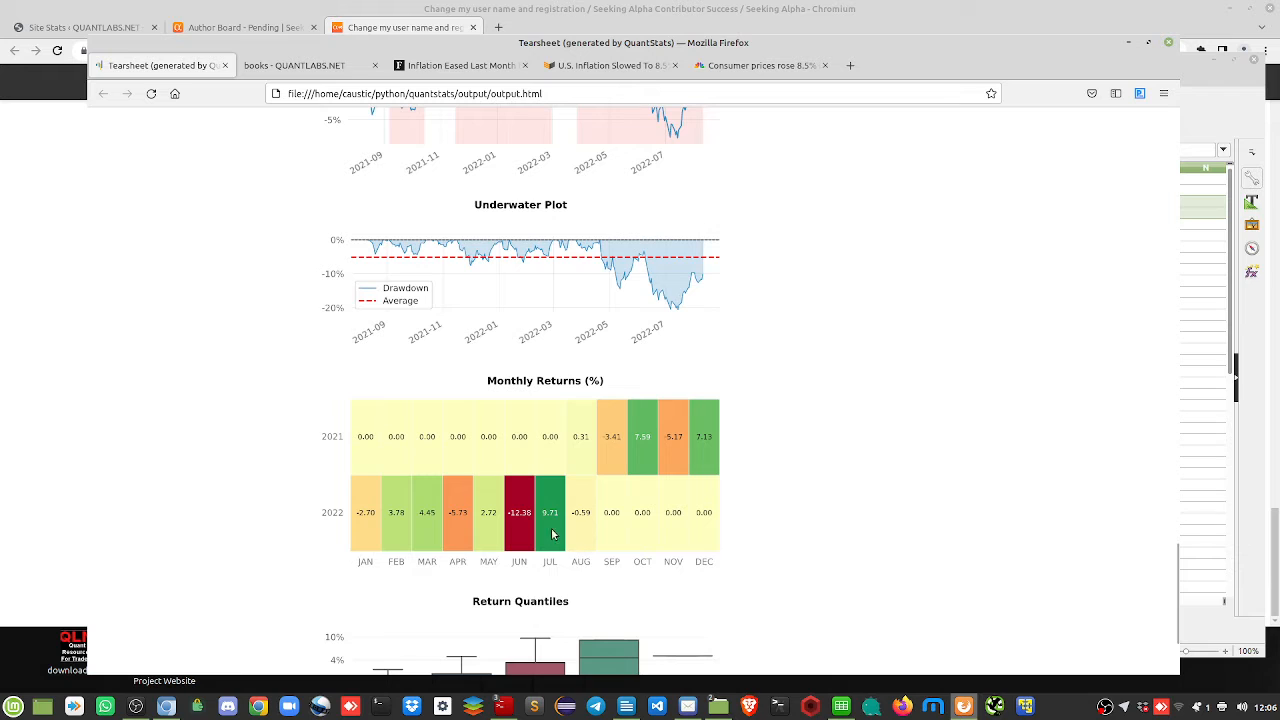
pyautogui.moveTo(343, 160)
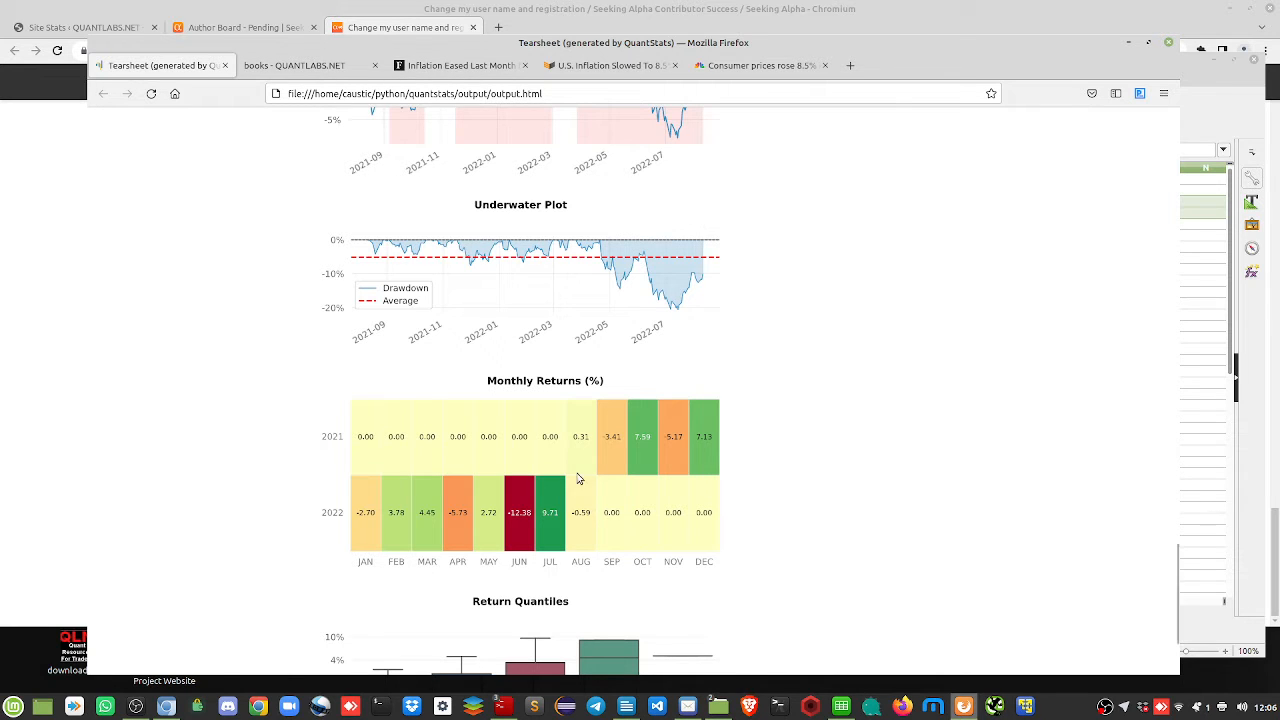
pyautogui.moveTo(594, 566)
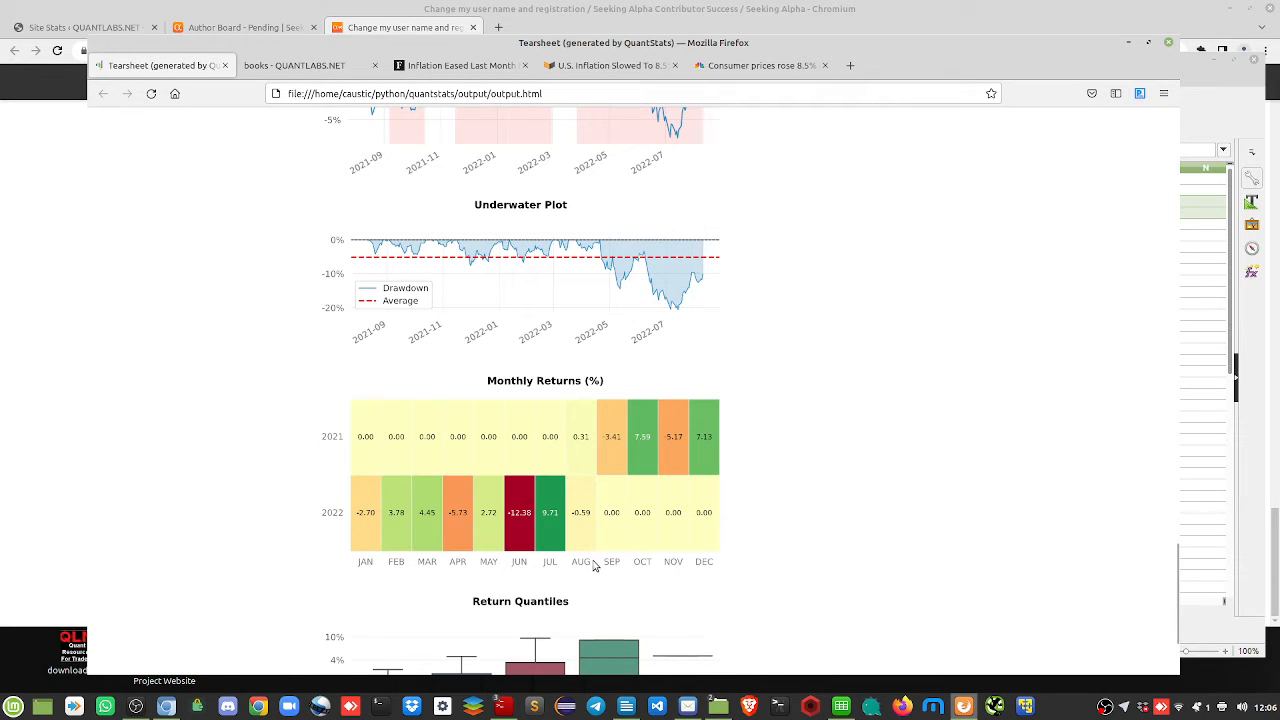
pyautogui.scroll(-3)
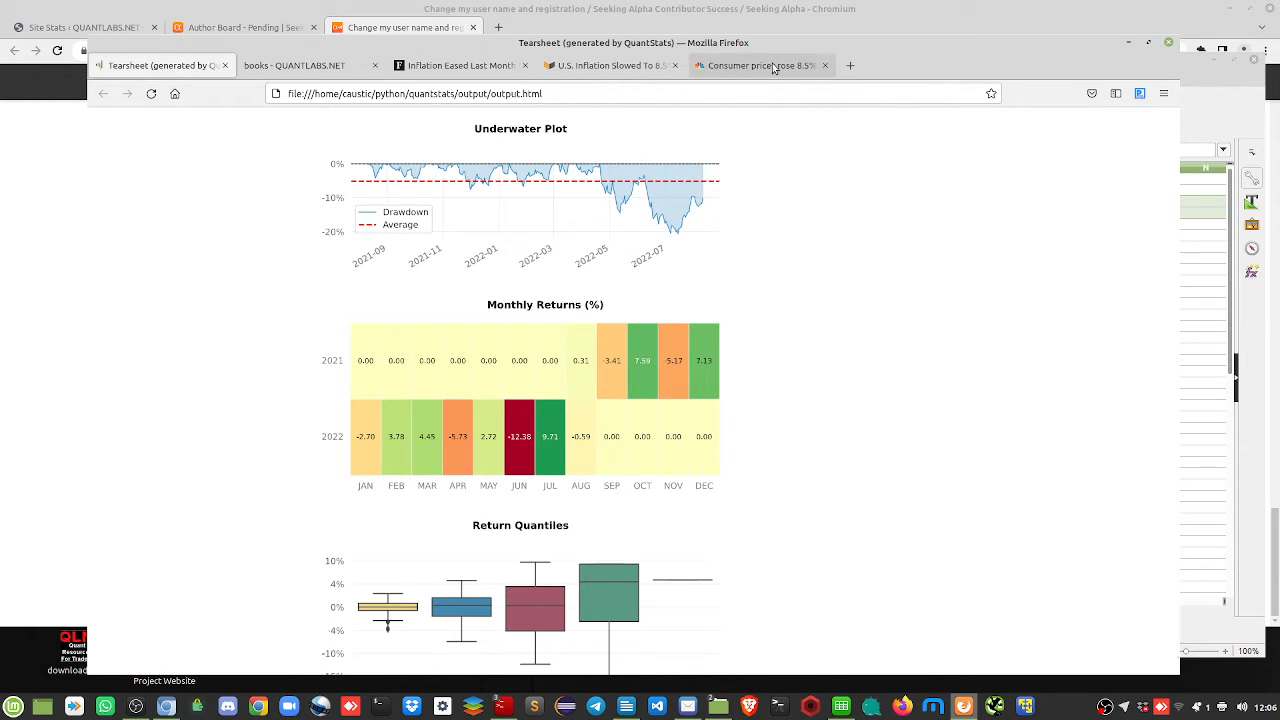
# Switch to CNBC's article on July consumer prices rising 8.5%, below expectations
pyautogui.click(760, 65)
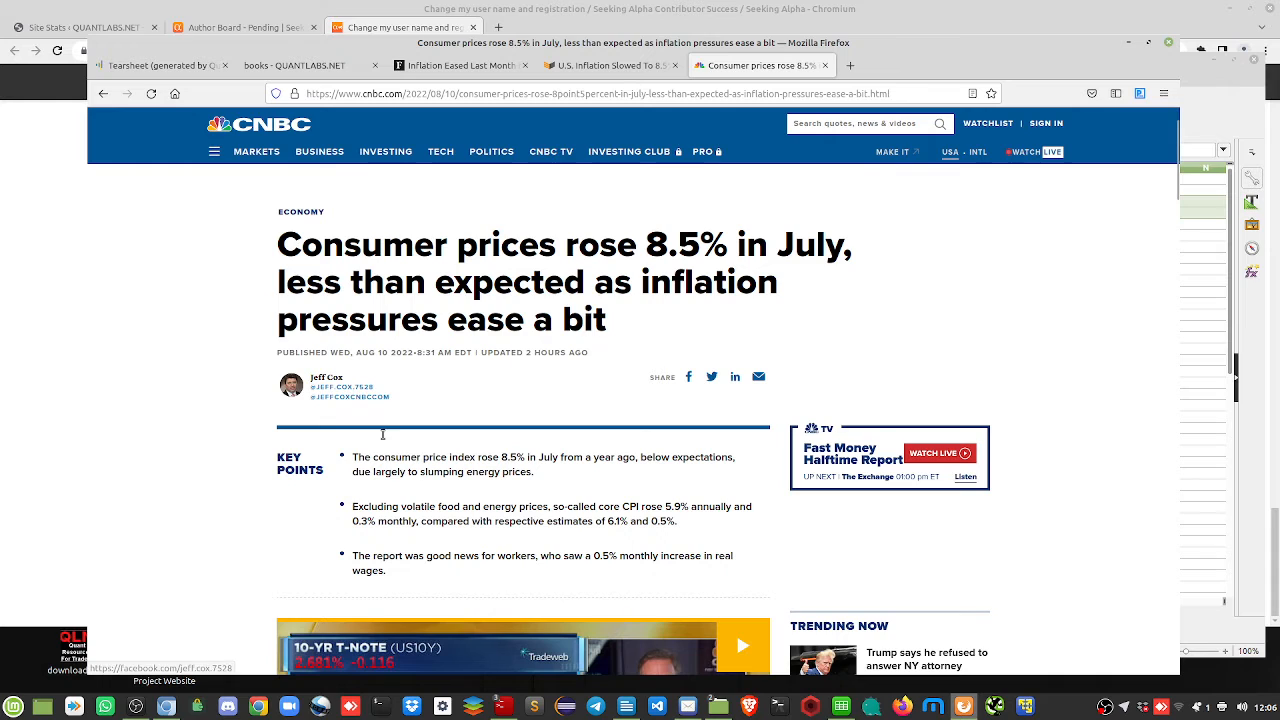
pyautogui.moveTo(537, 471)
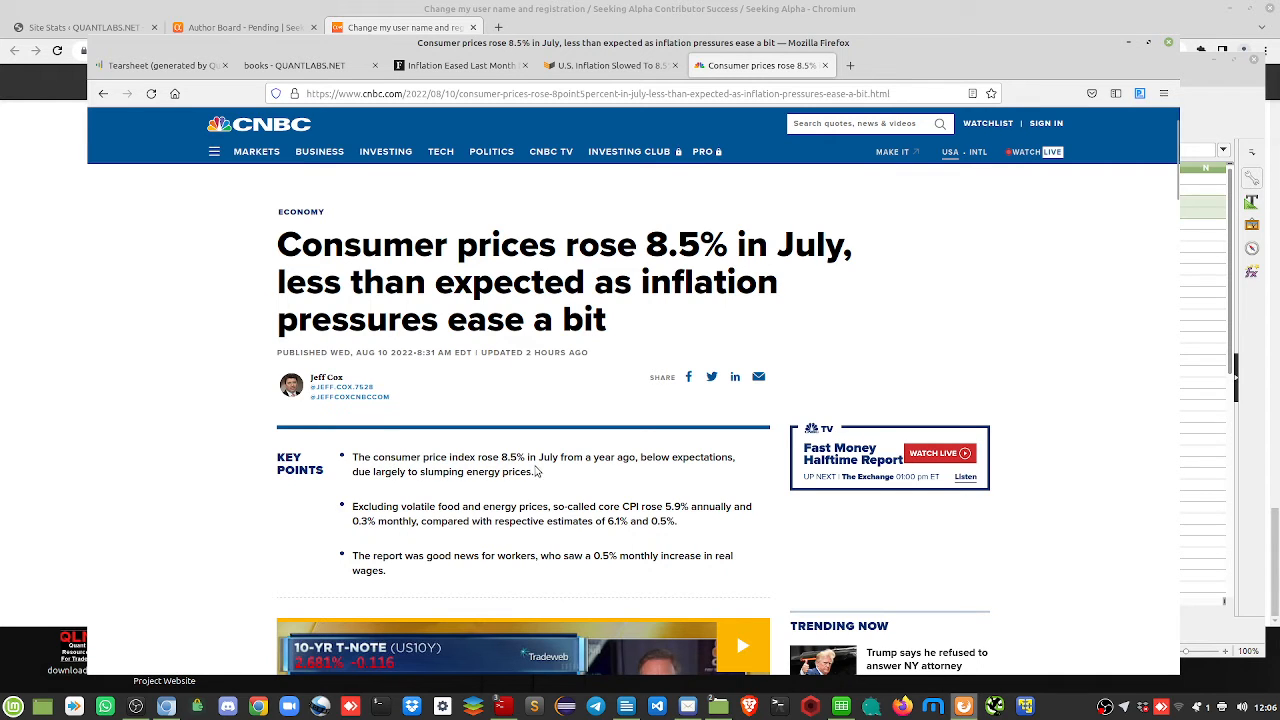
pyautogui.moveTo(703, 473)
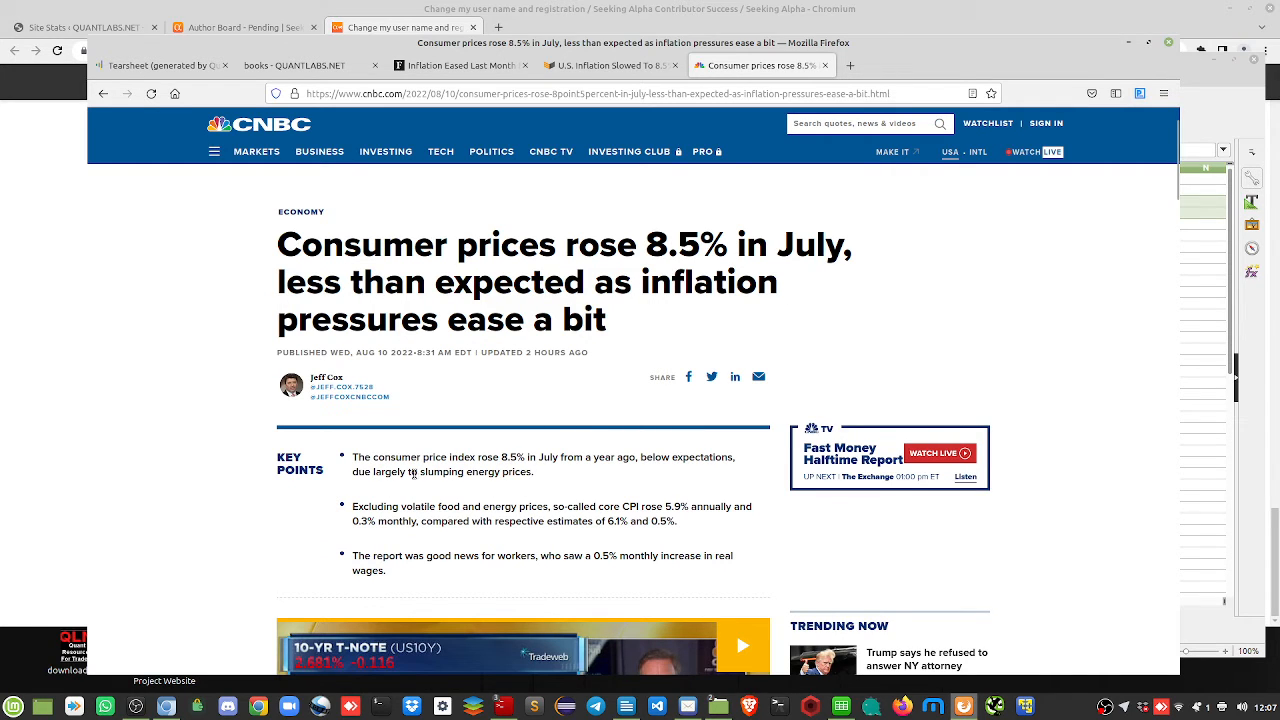
pyautogui.moveTo(330, 505)
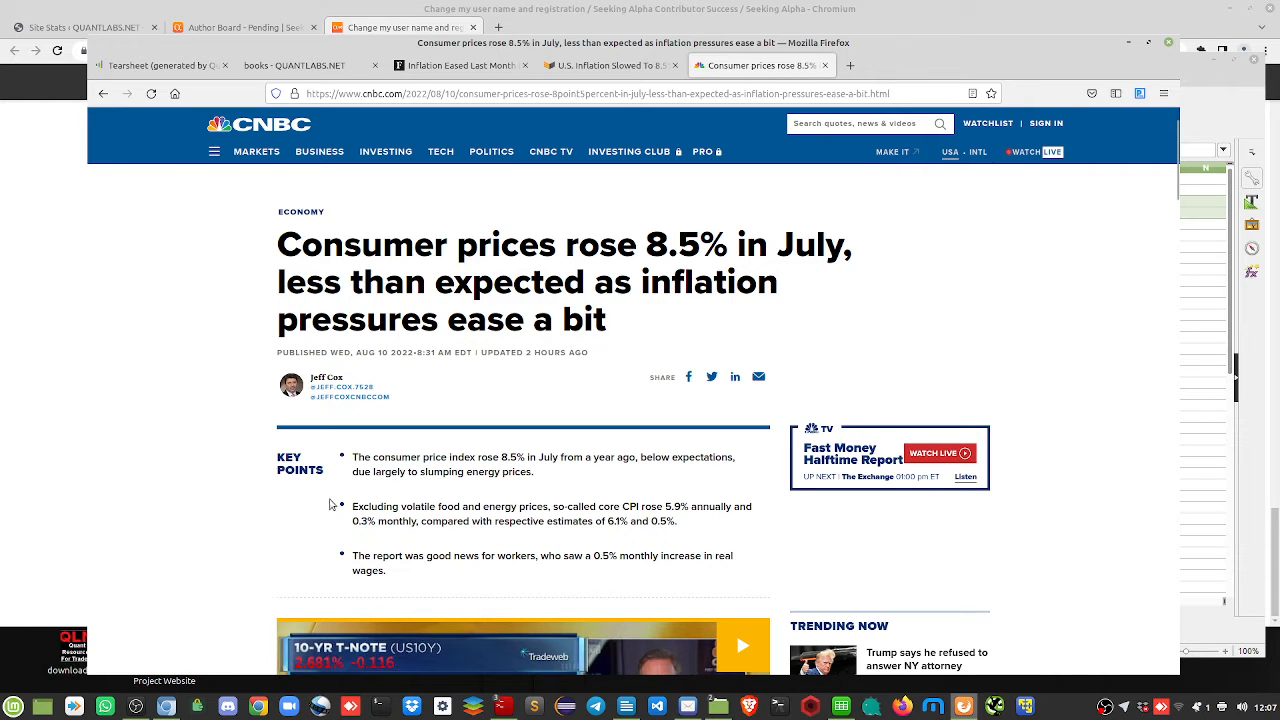
pyautogui.moveTo(351, 489)
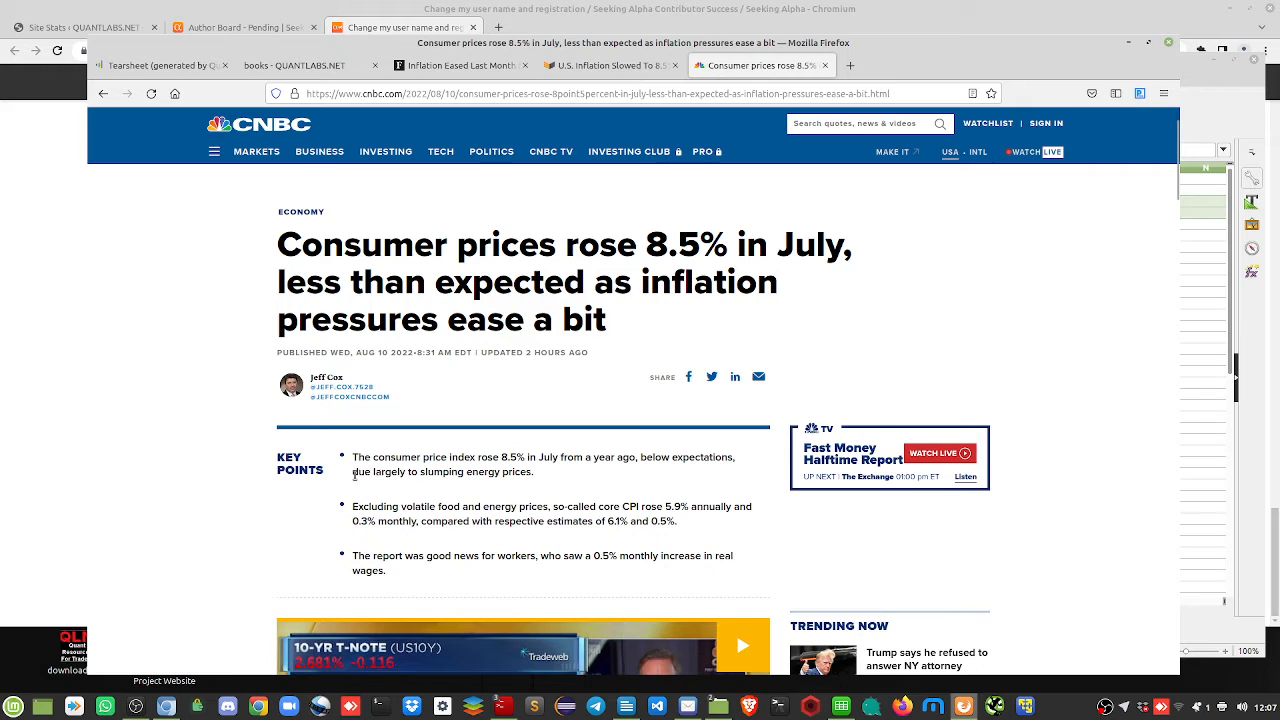
pyautogui.moveTo(546, 473)
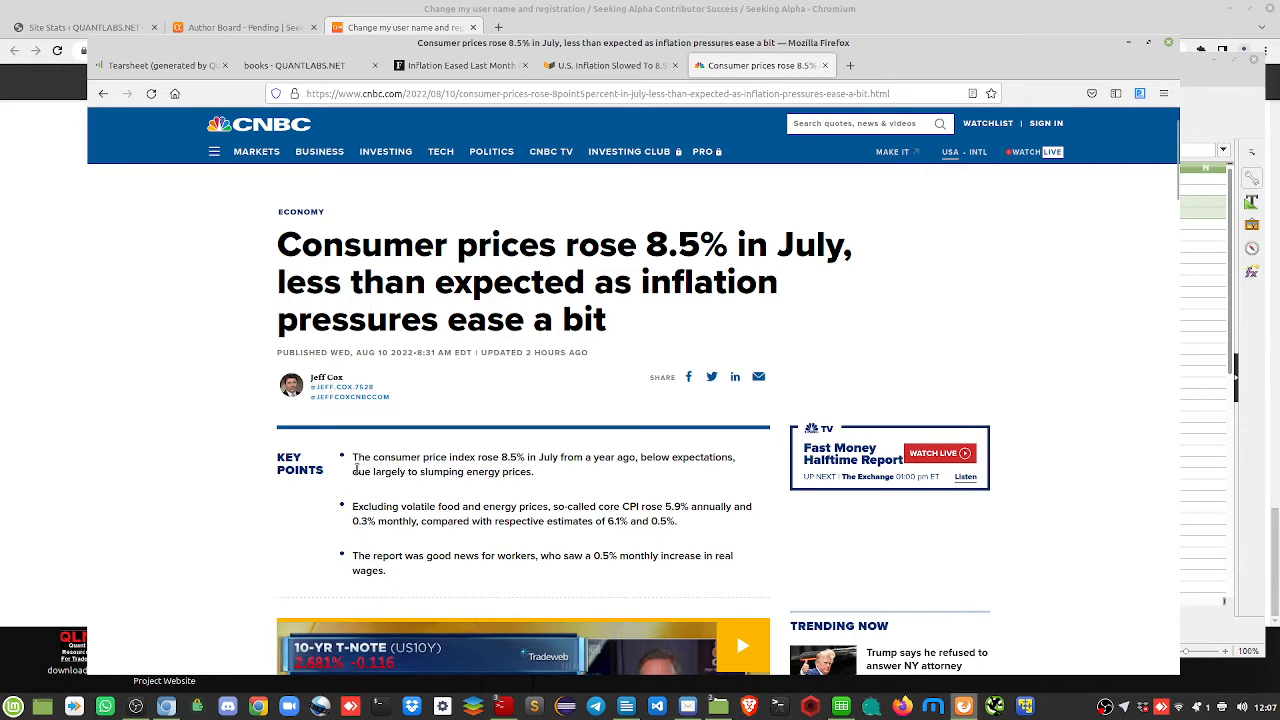
pyautogui.moveTo(541, 476)
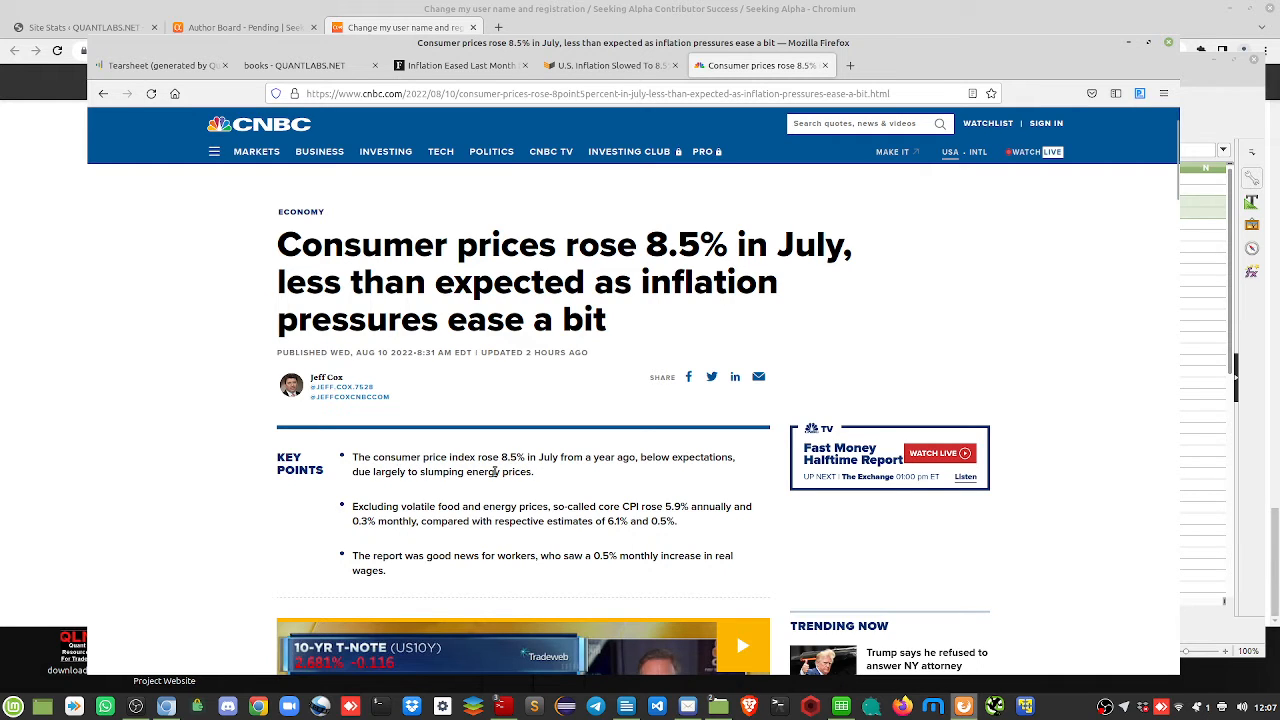
pyautogui.moveTo(463, 500)
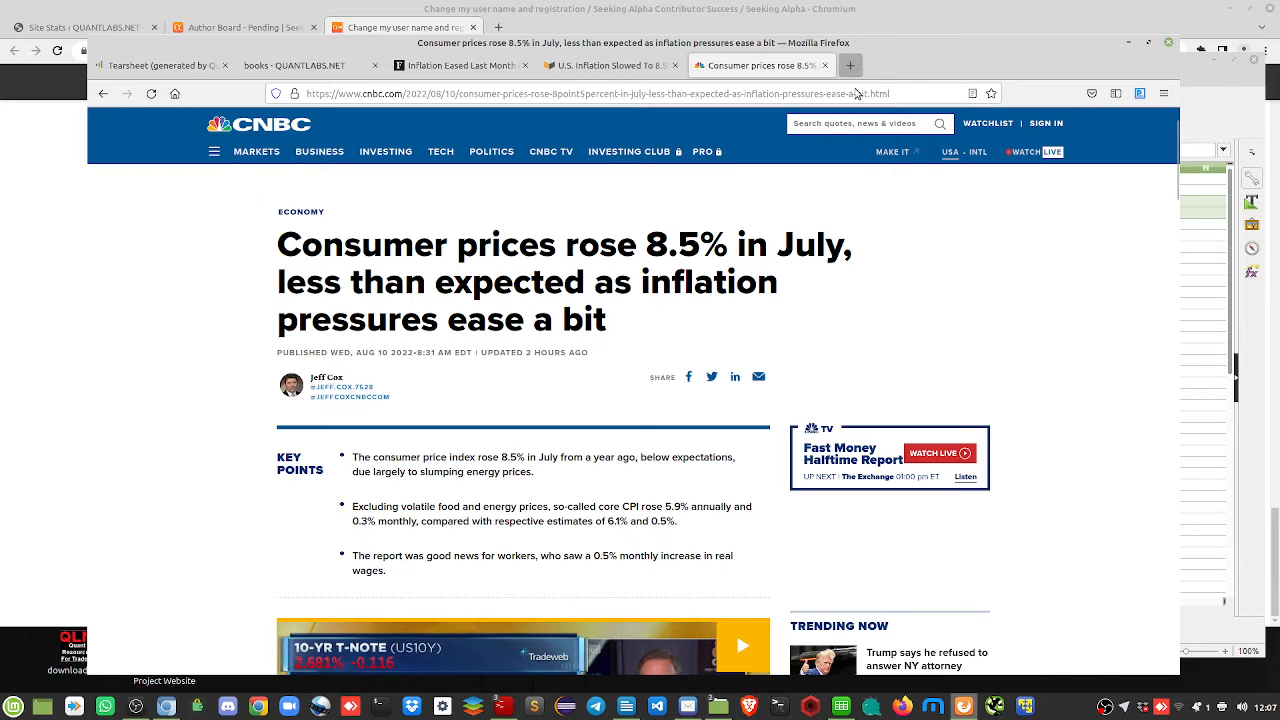
# Search DuckDuckGo for 'us real' and load usdebtclock.org, showing about $30.6 trillion debt
pyautogui.write('duckduckgo.com')
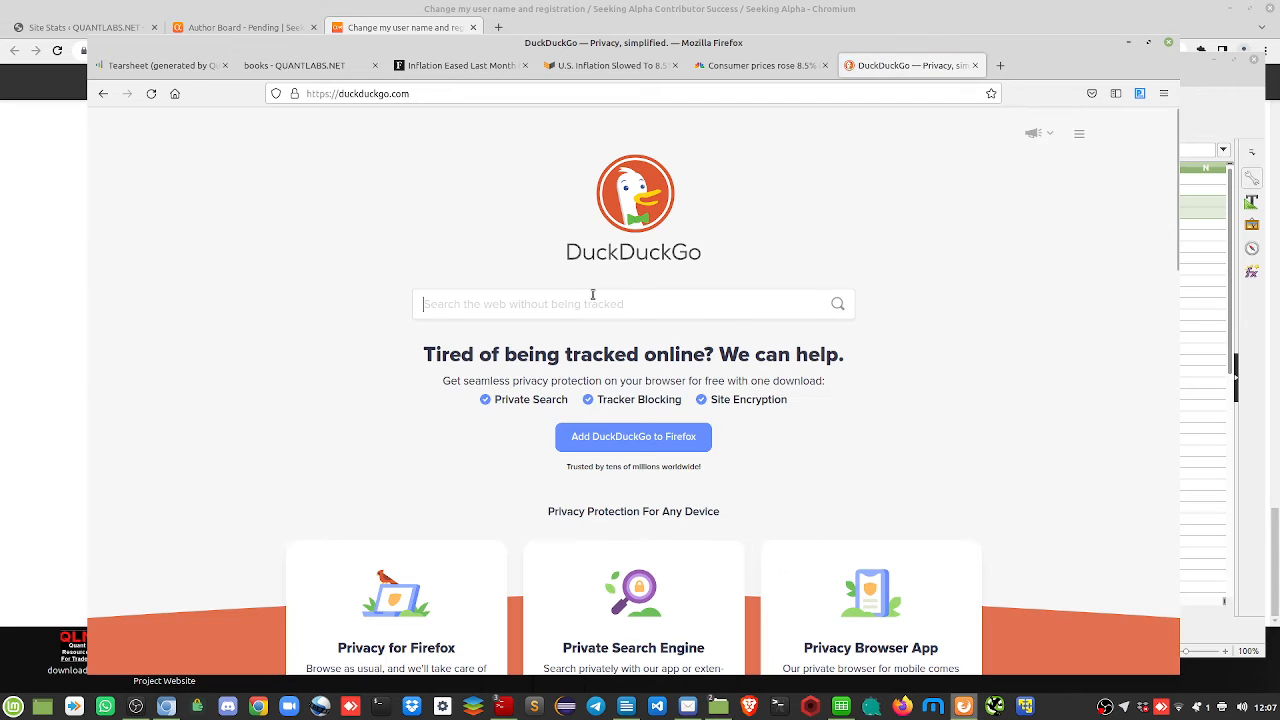
pyautogui.write('us real')
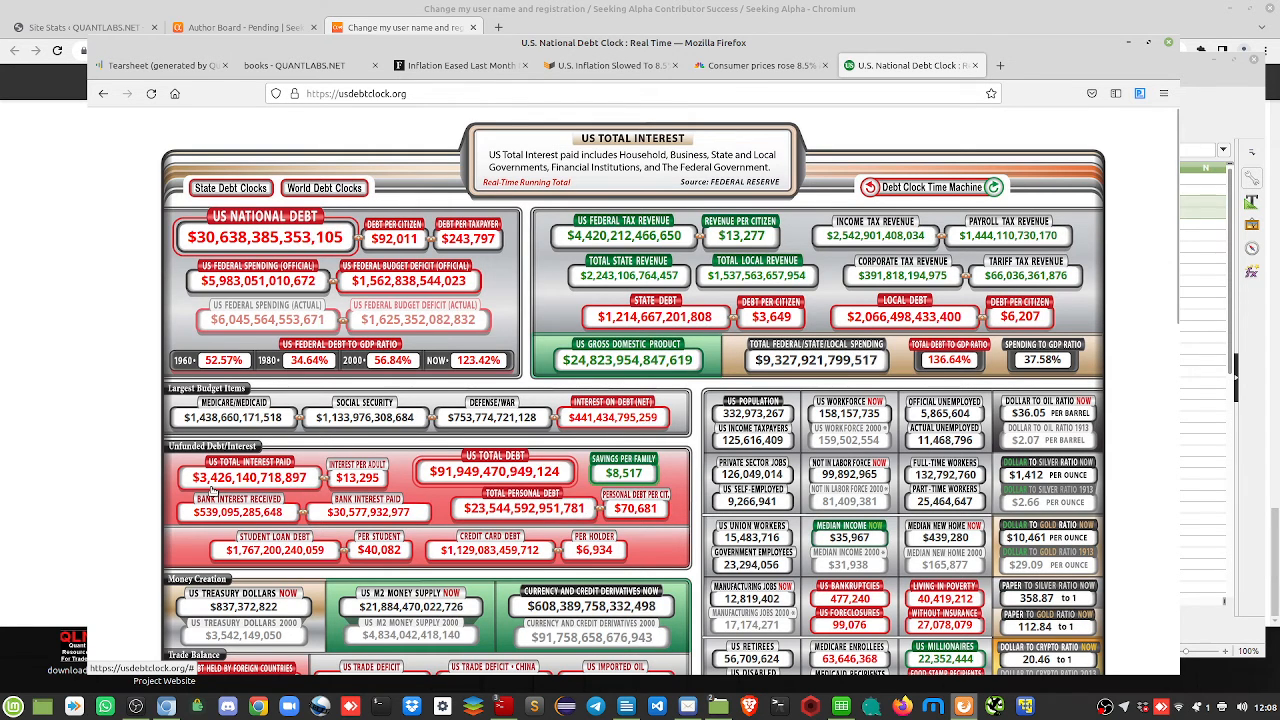
pyautogui.scroll(-3)
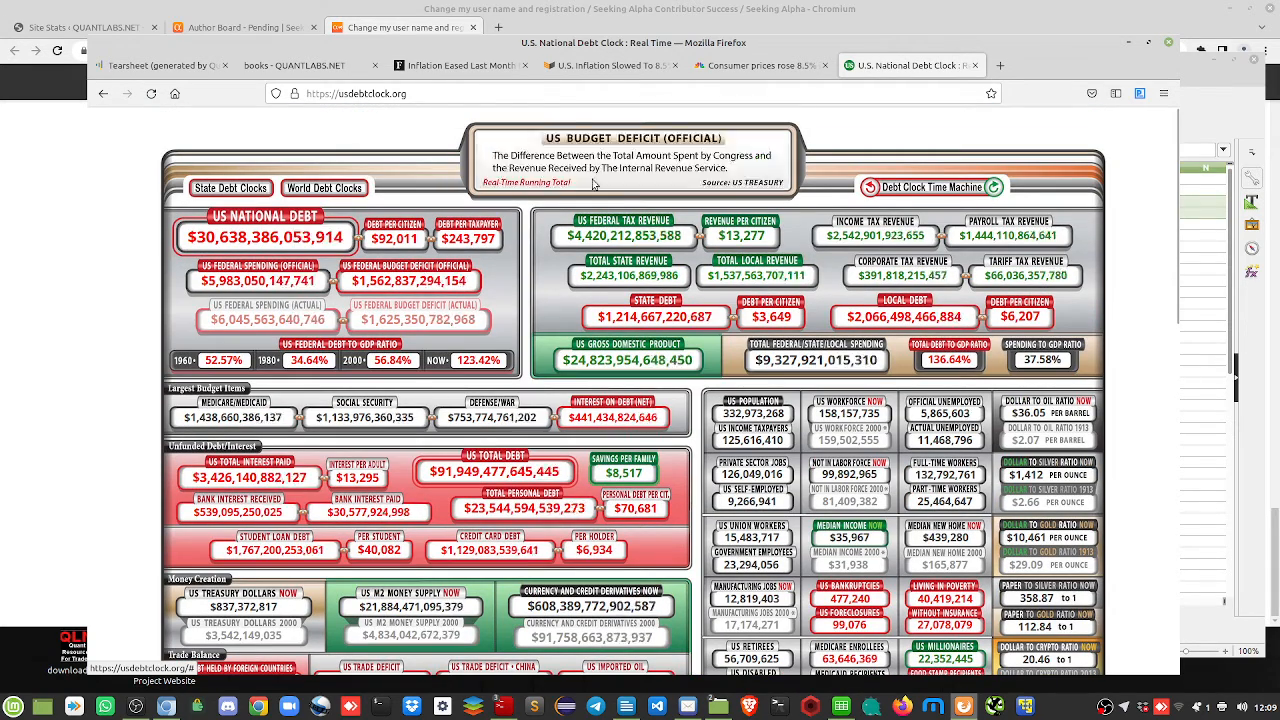
# Scroll CNBC's July CPI article through its year-over-year CPI chart and core CPI figures
pyautogui.click(762, 64)
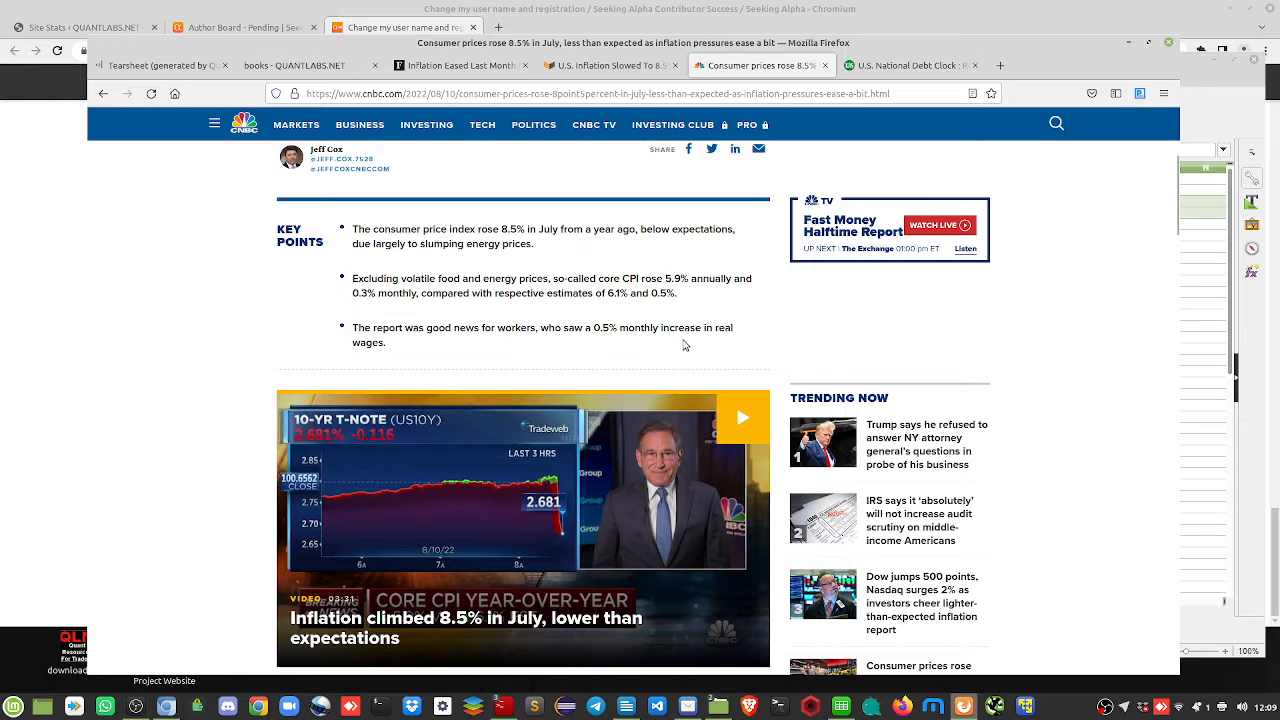
pyautogui.scroll(-3)
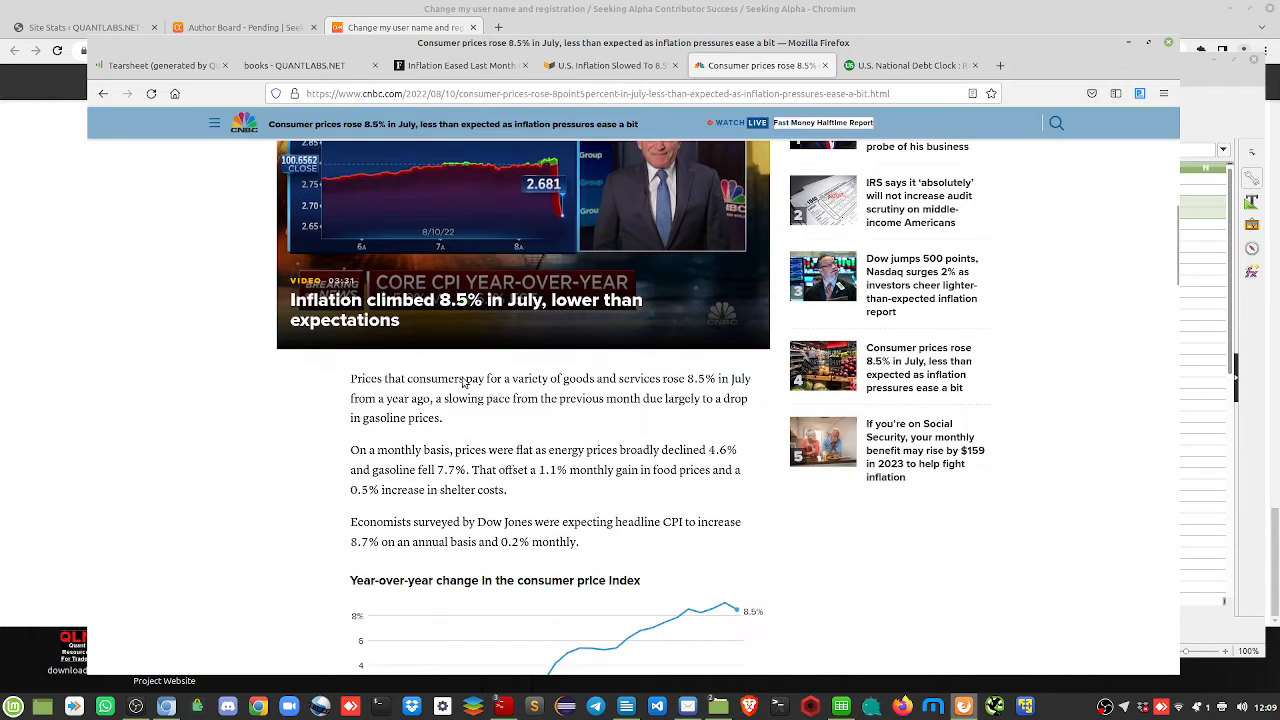
pyautogui.scroll(-3)
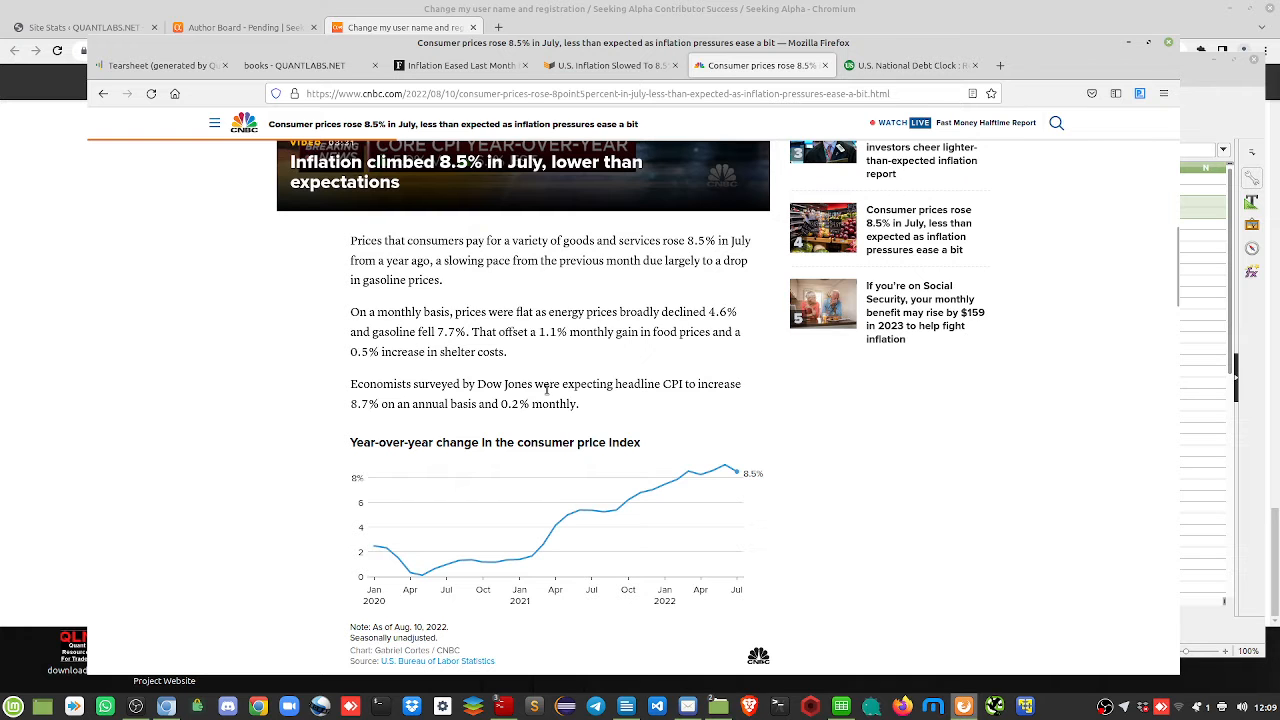
pyautogui.scroll(-3)
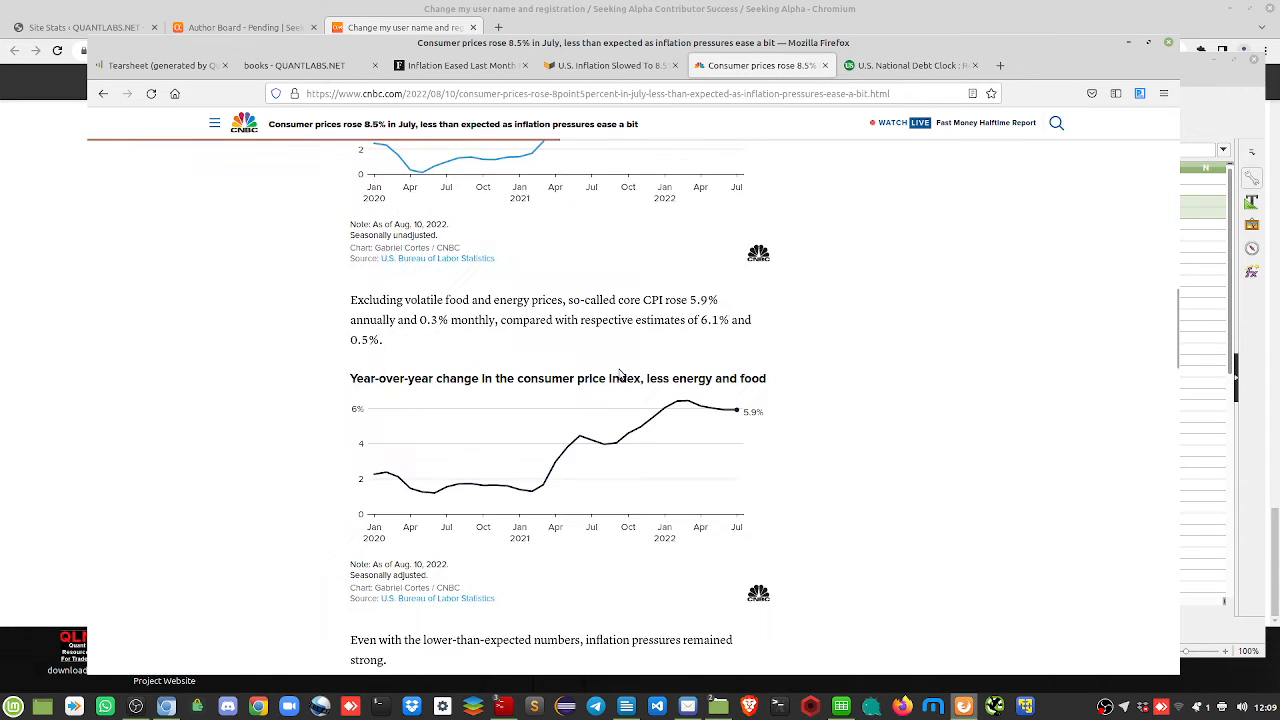
pyautogui.scroll(-3)
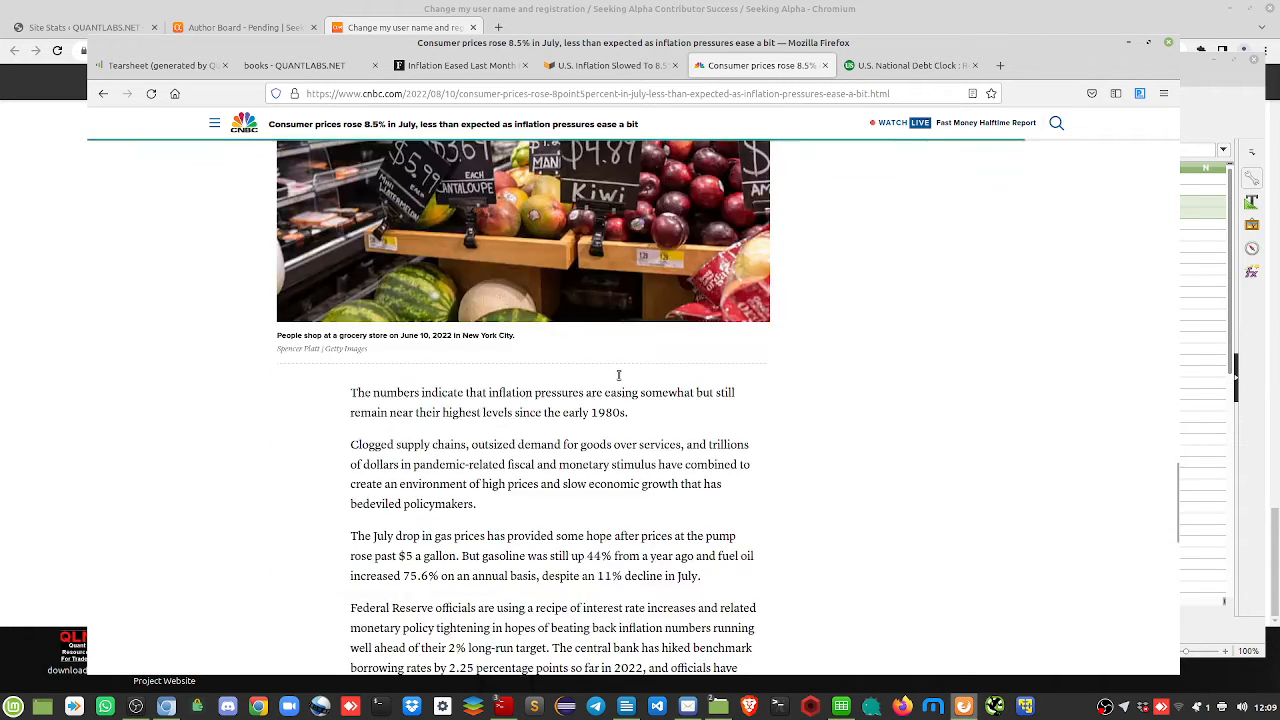
pyautogui.scroll(-3)
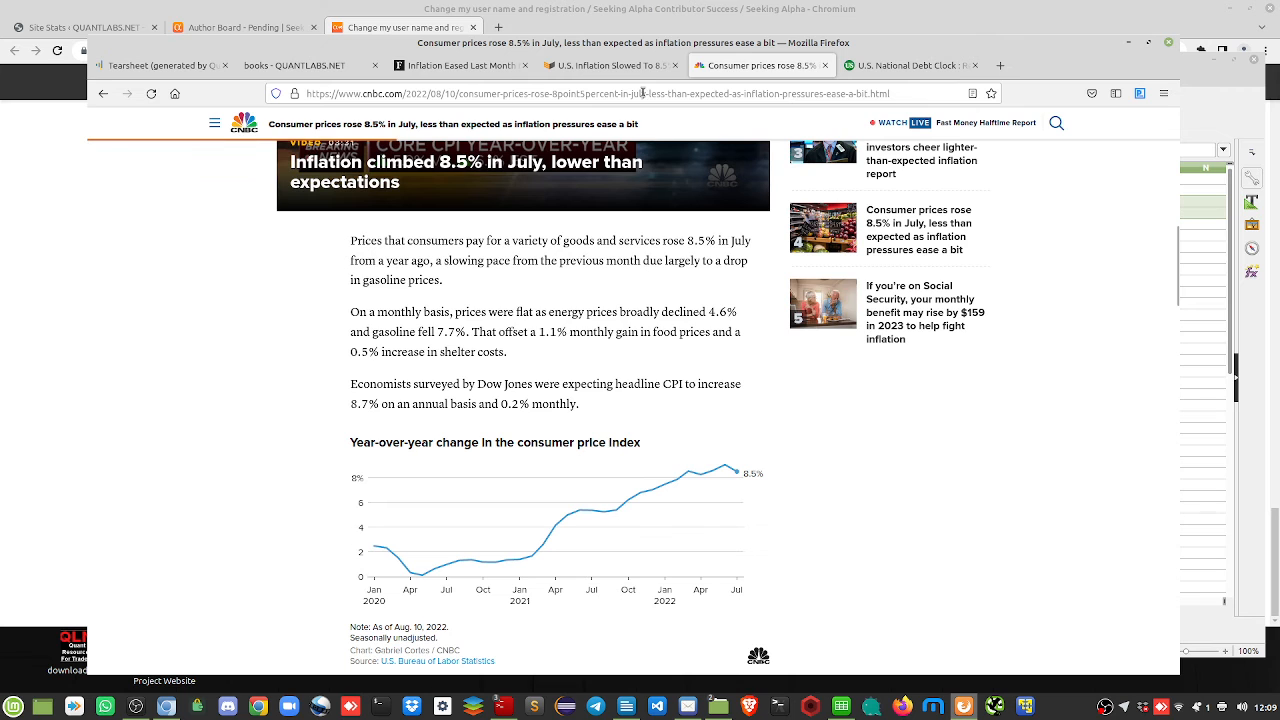
pyautogui.moveTo(611, 65)
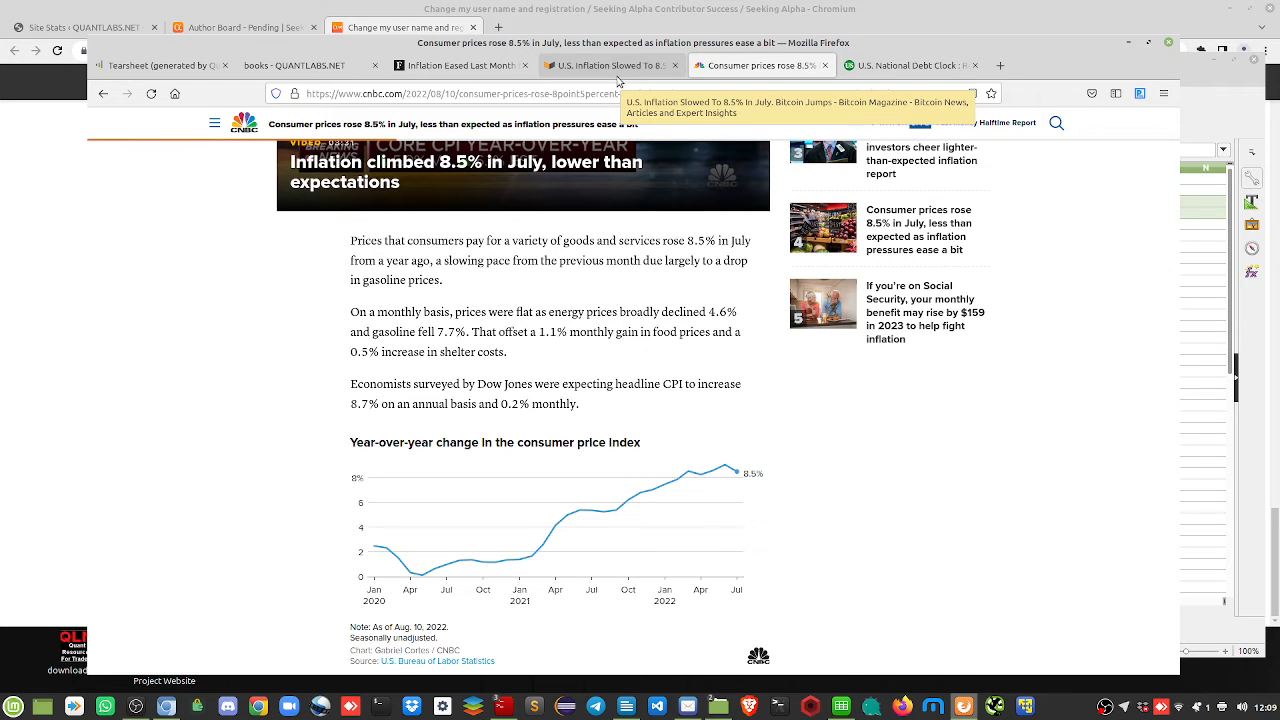
# Read Bitcoin Magazine's article on inflation slowing to 8.5% and bitcoin reaching $24,000
pyautogui.click(610, 65)
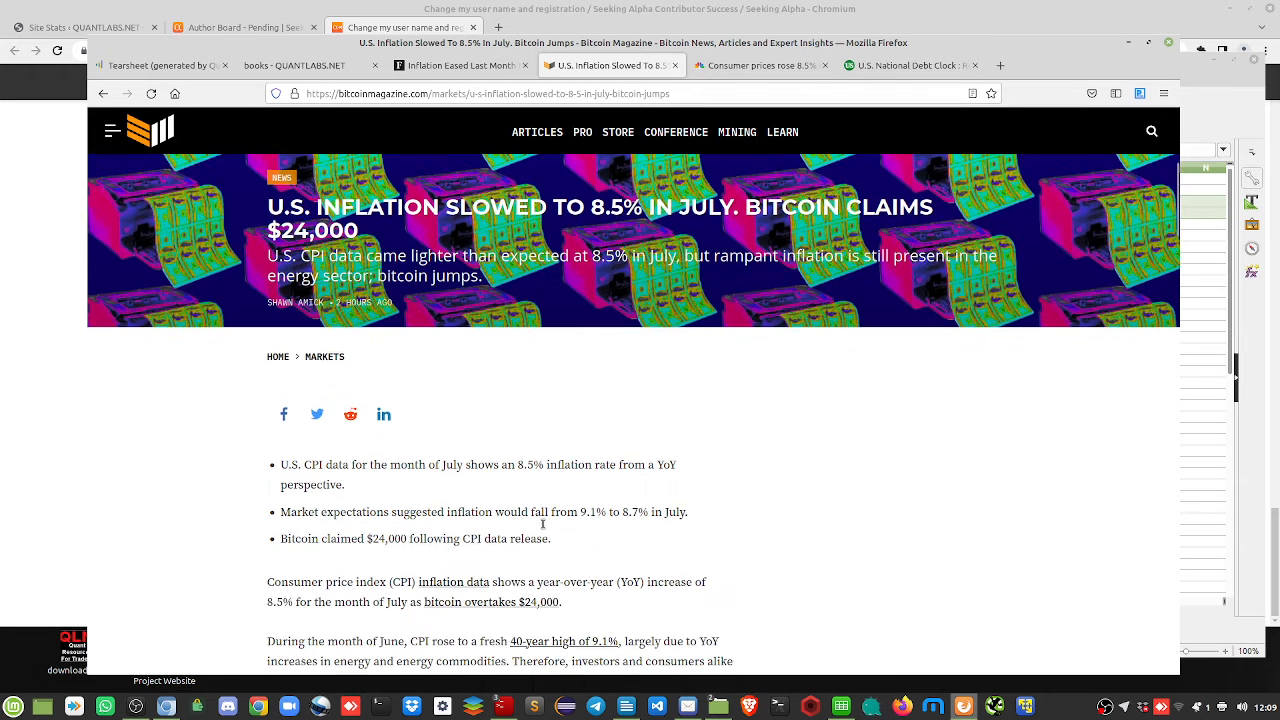
pyautogui.scroll(-3)
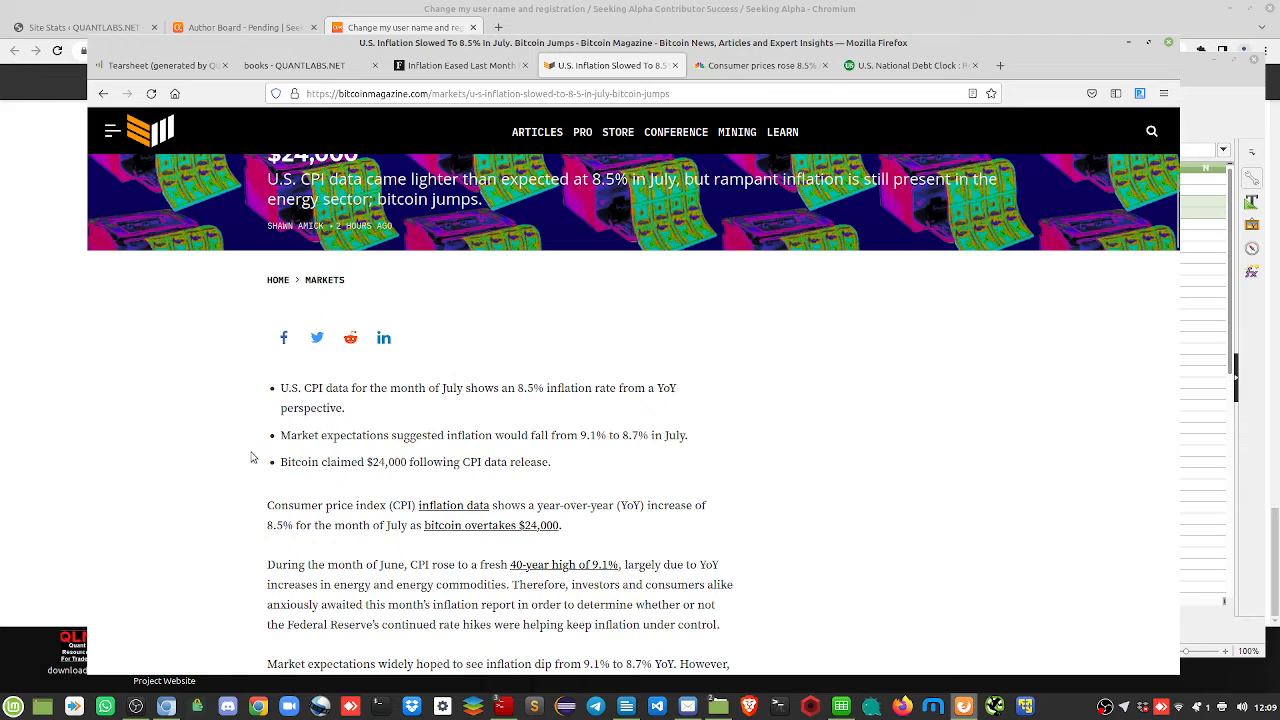
pyautogui.moveTo(304, 470)
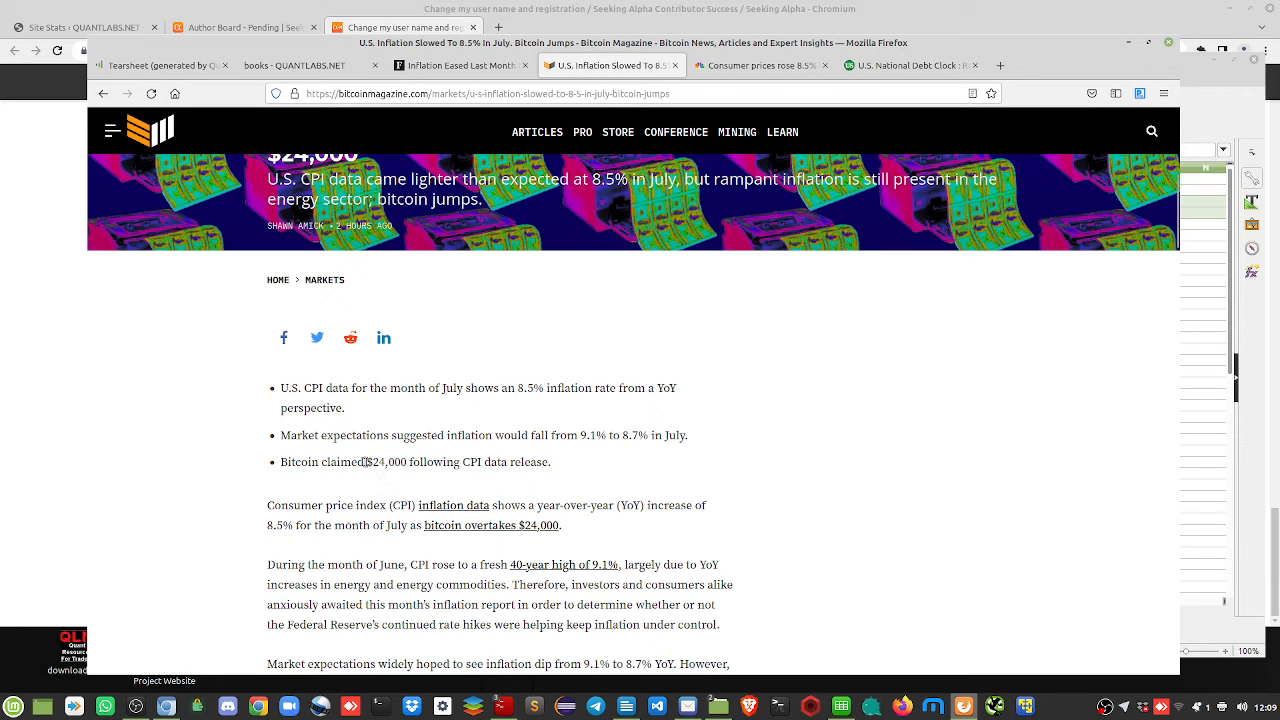
pyautogui.moveTo(528, 237)
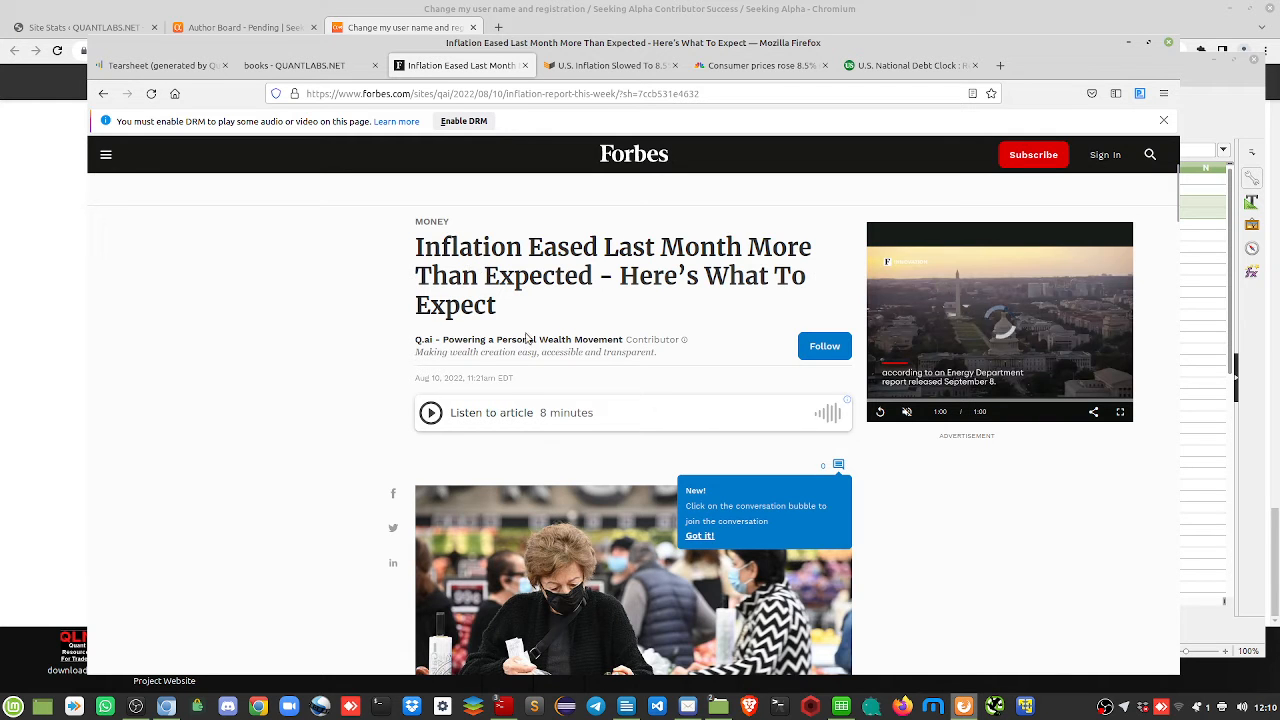
pyautogui.scroll(-3)
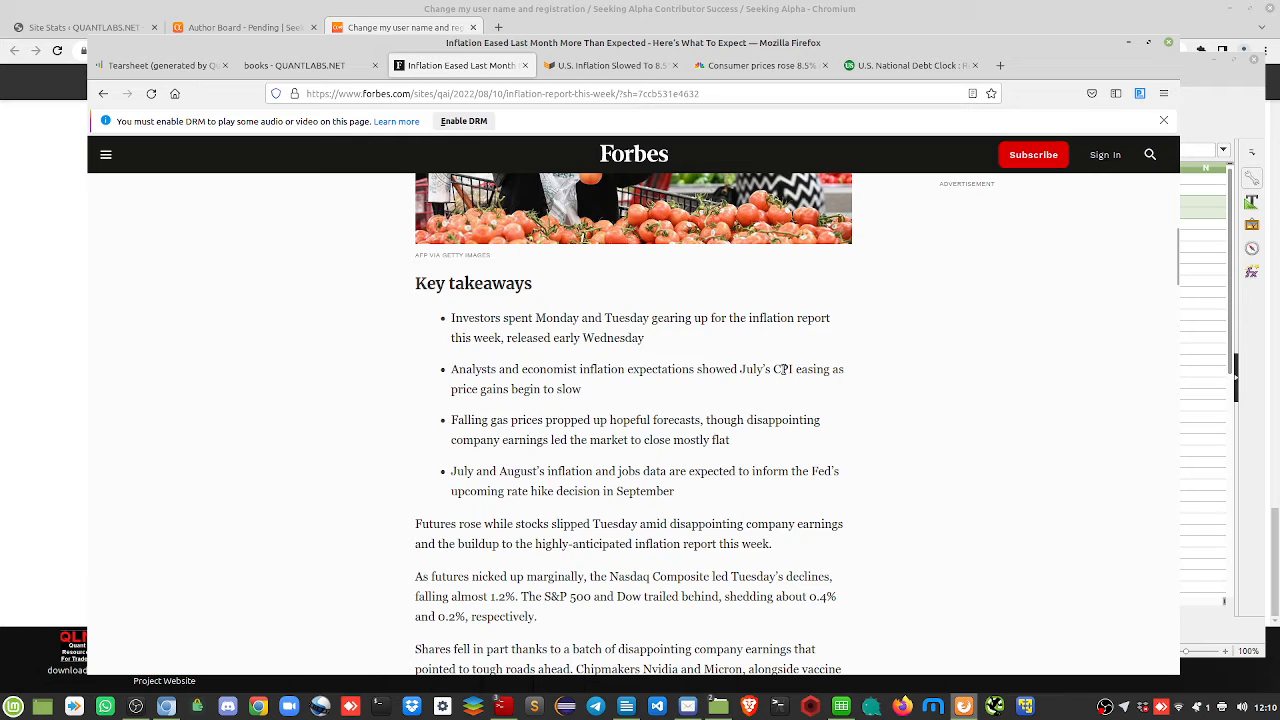
pyautogui.moveTo(467, 437)
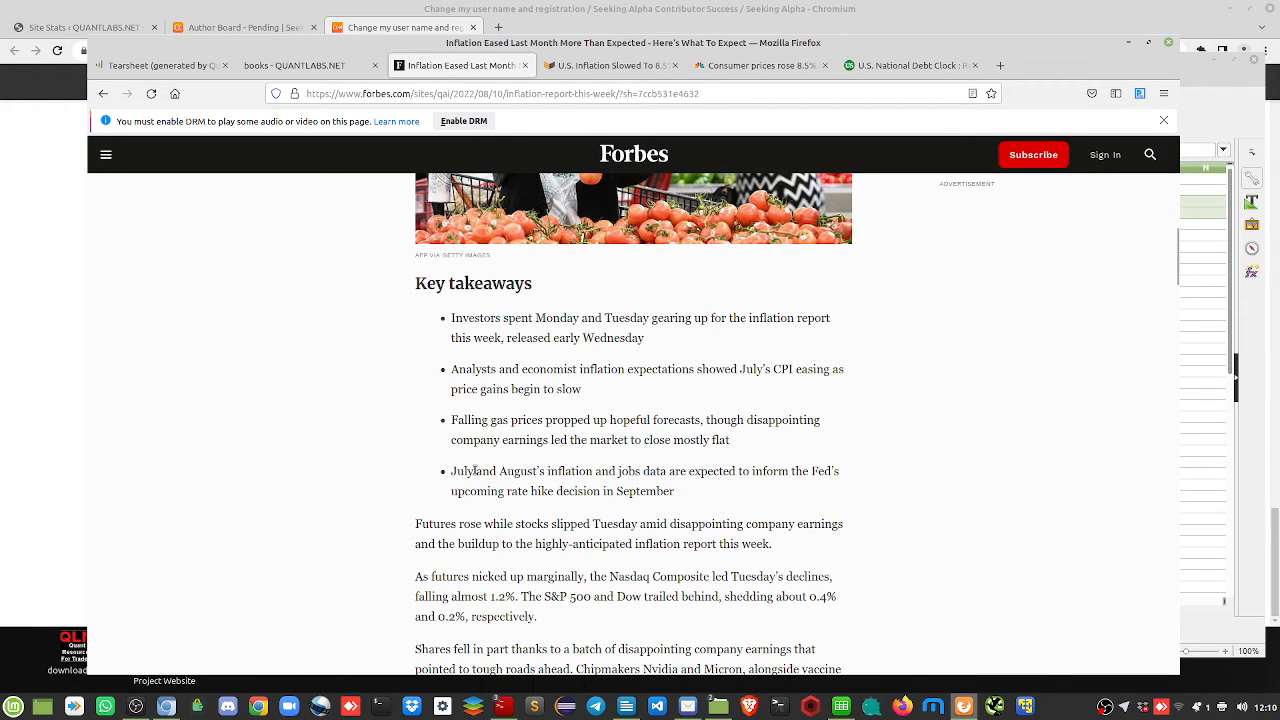
pyautogui.moveTo(718, 456)
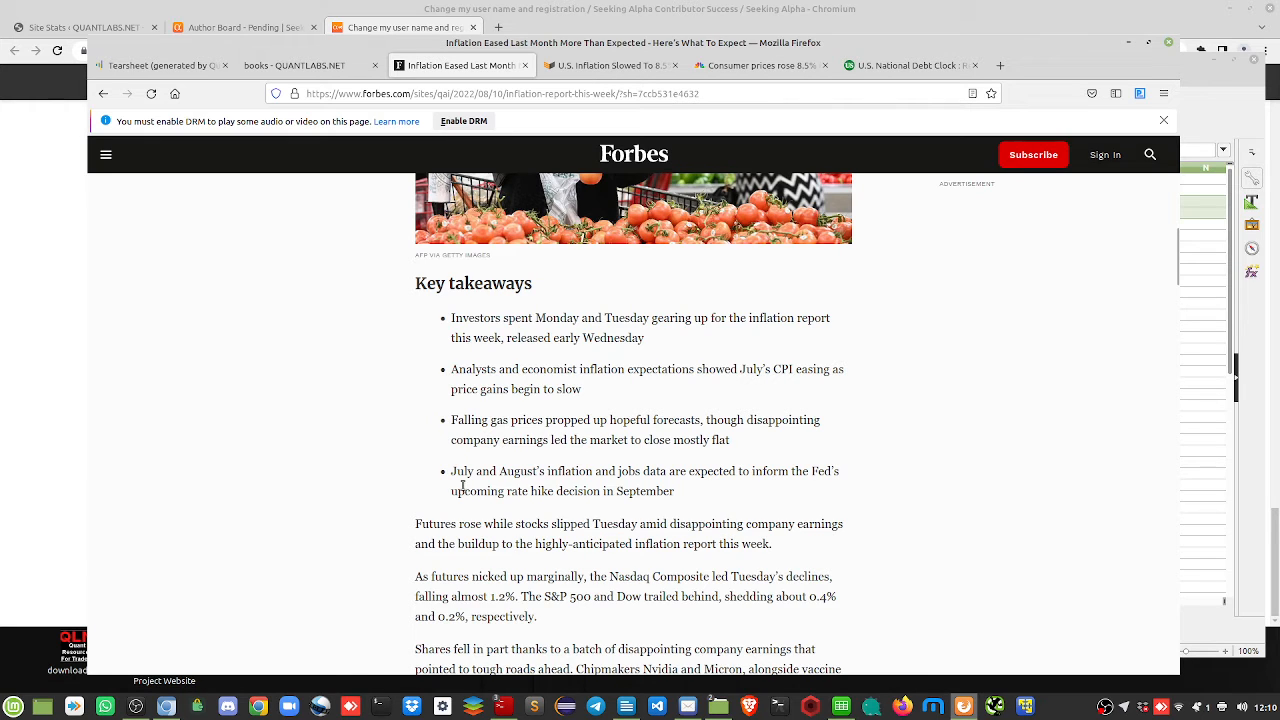
pyautogui.moveTo(678, 491)
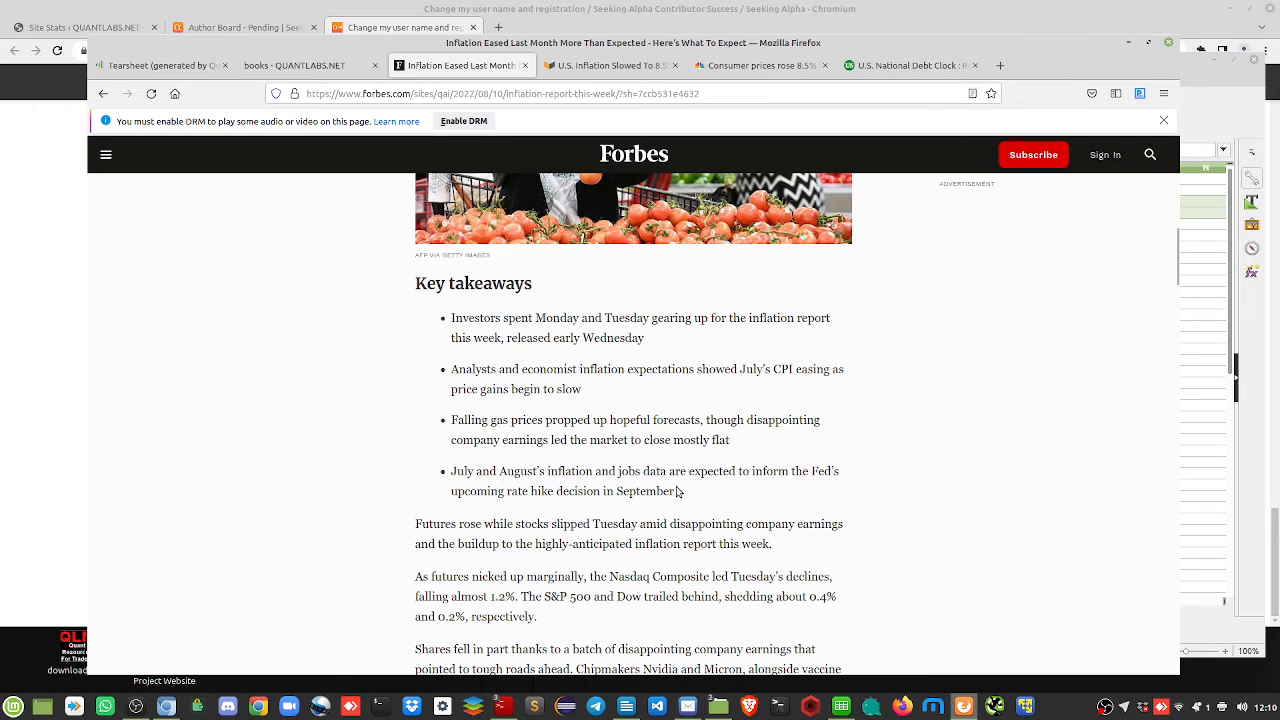
pyautogui.moveTo(475, 511)
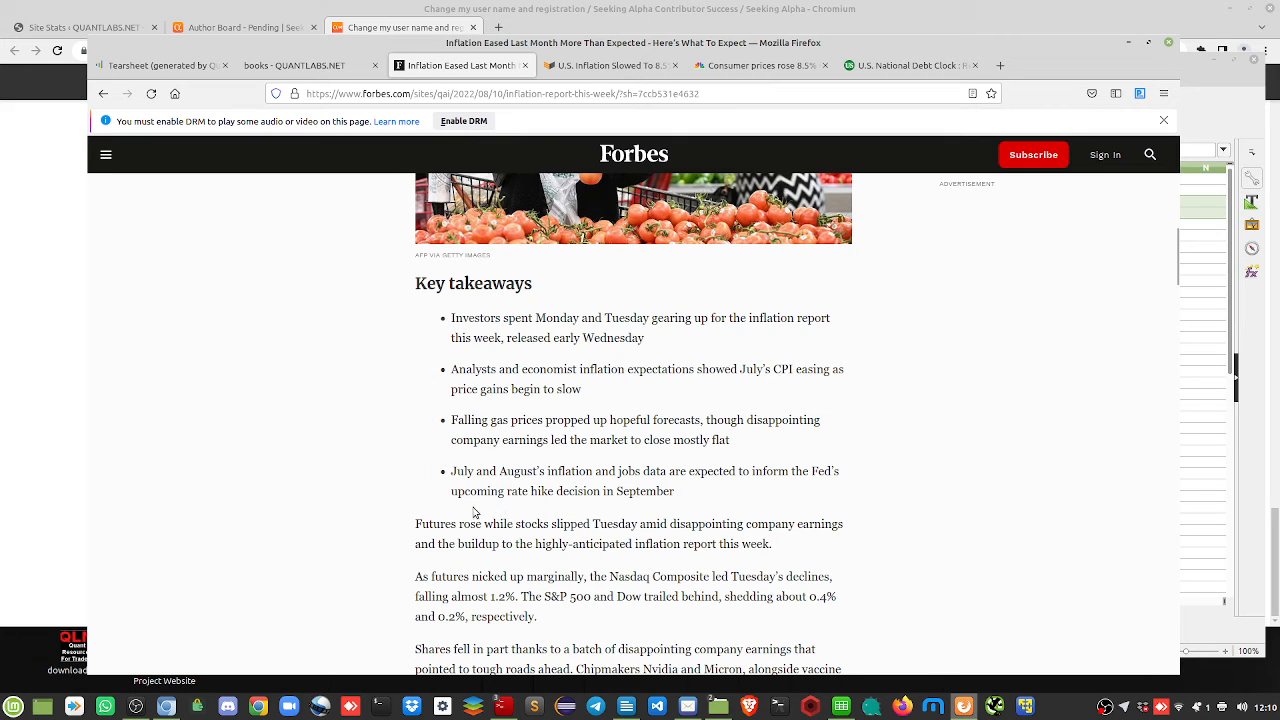
pyautogui.moveTo(667, 510)
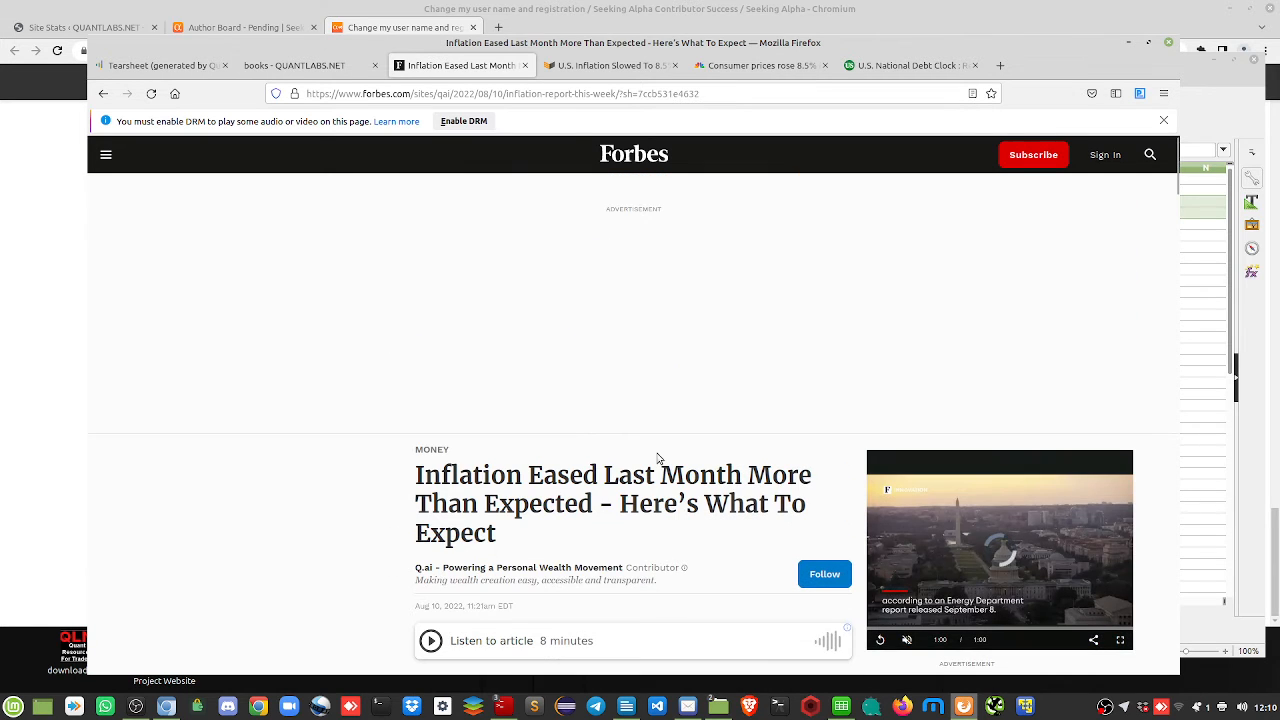
pyautogui.scroll(-3)
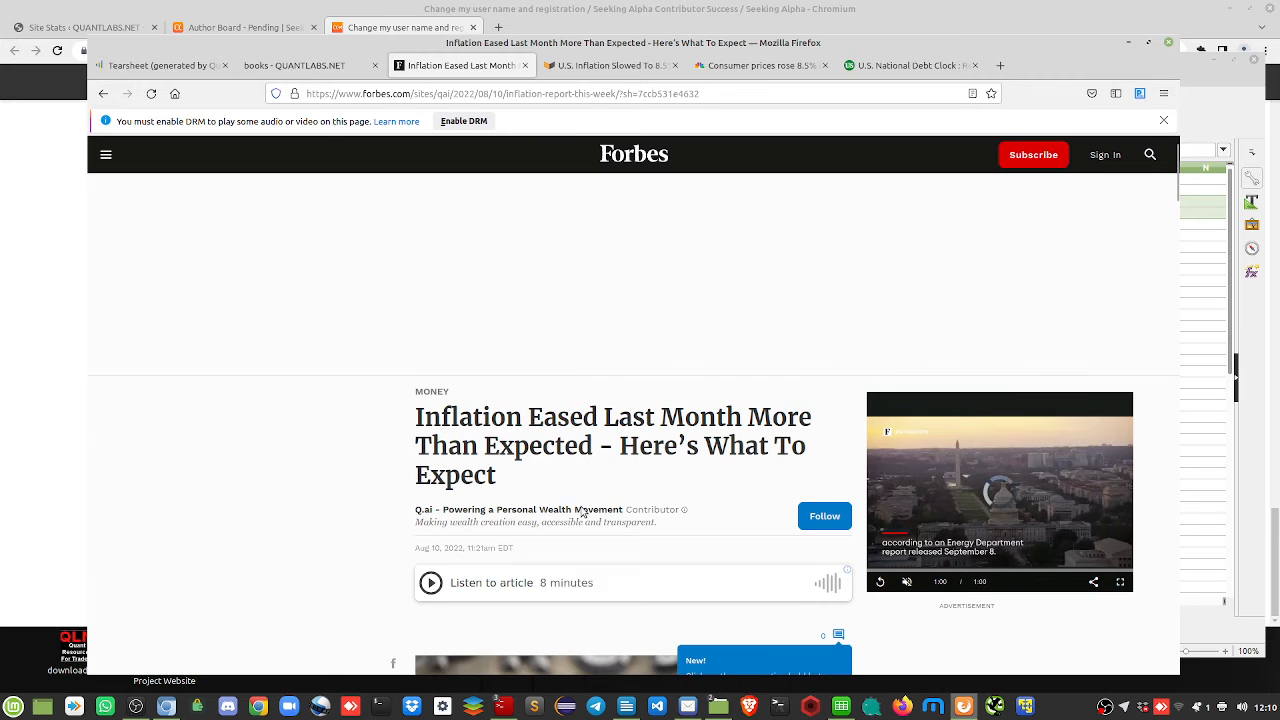
pyautogui.scroll(-3)
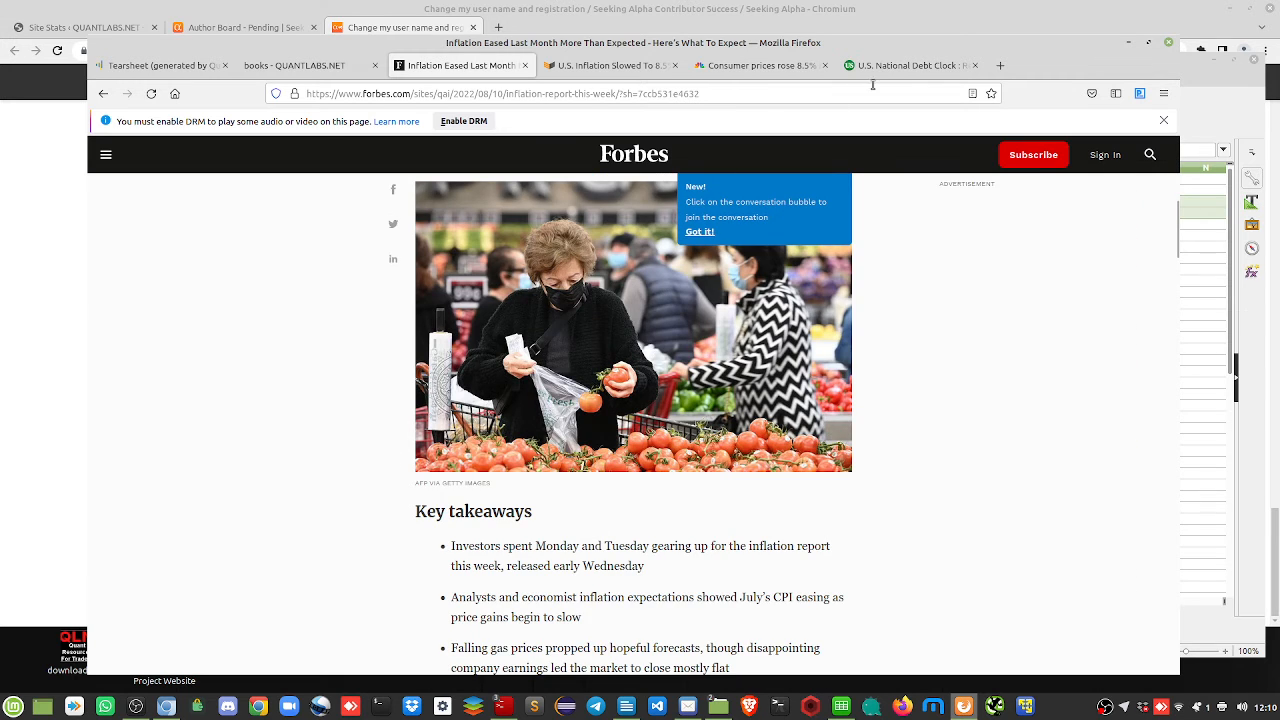
pyautogui.click(908, 65)
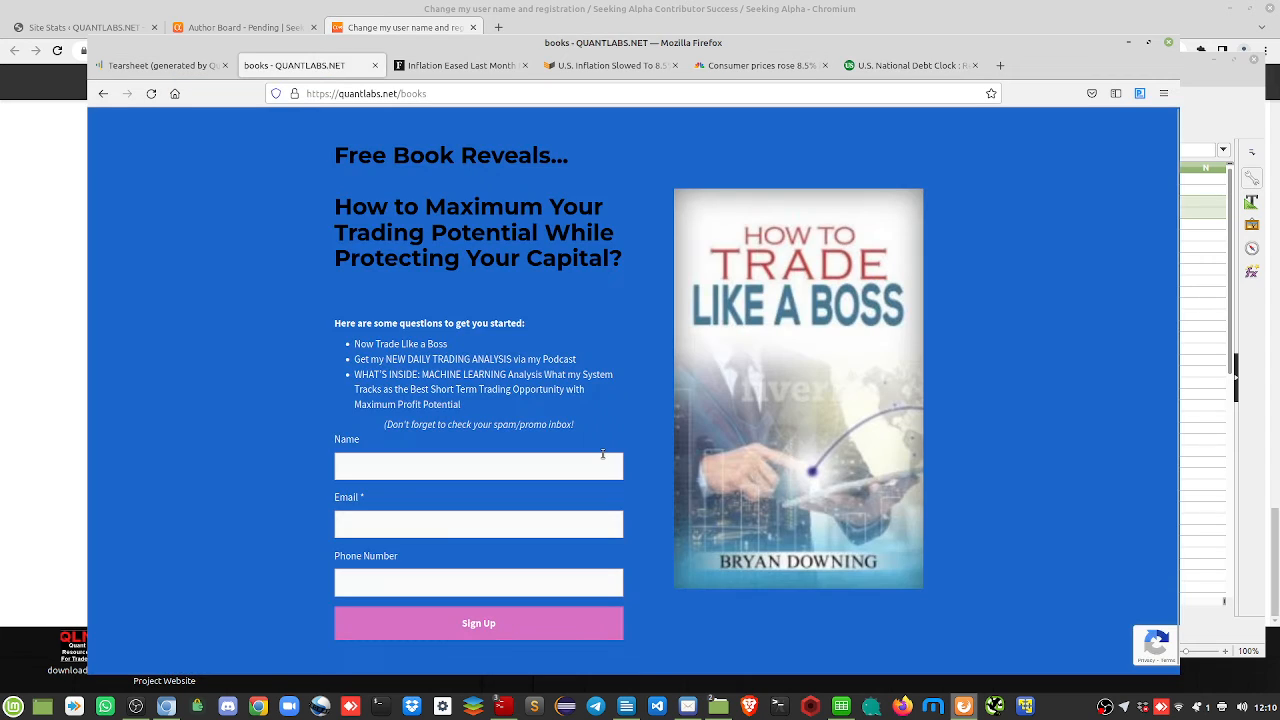
pyautogui.moveTo(851, 326)
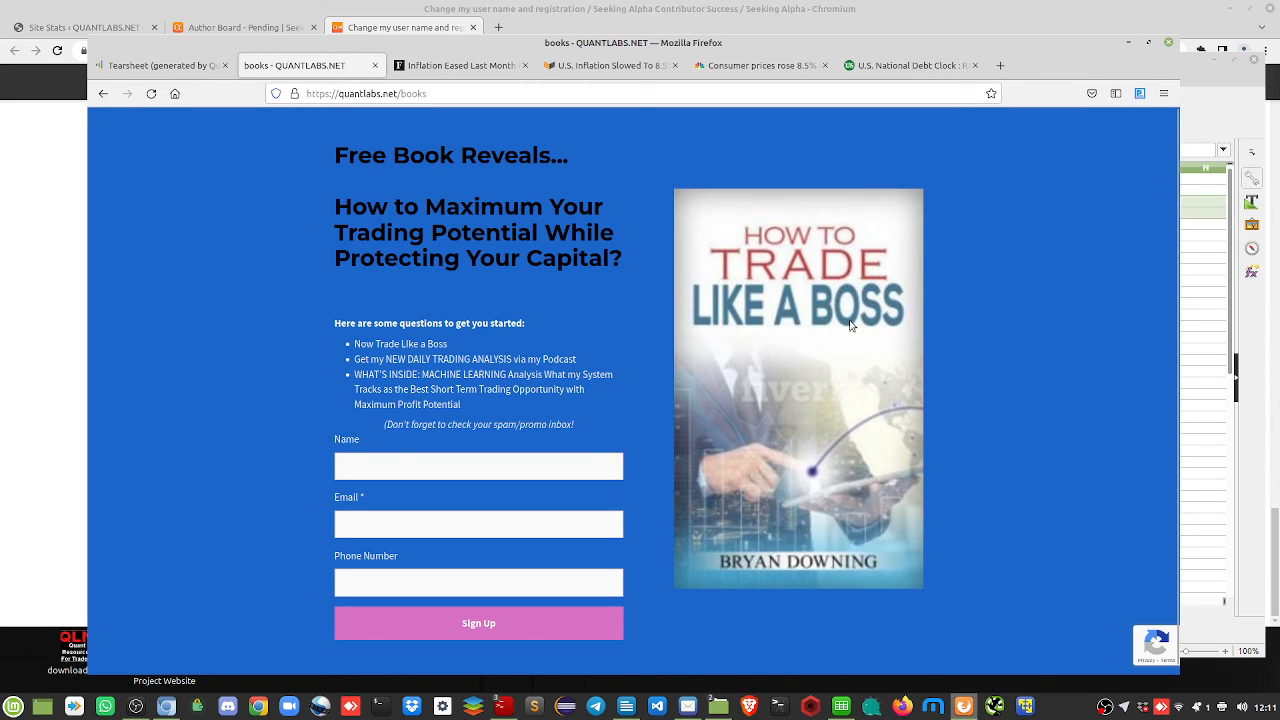